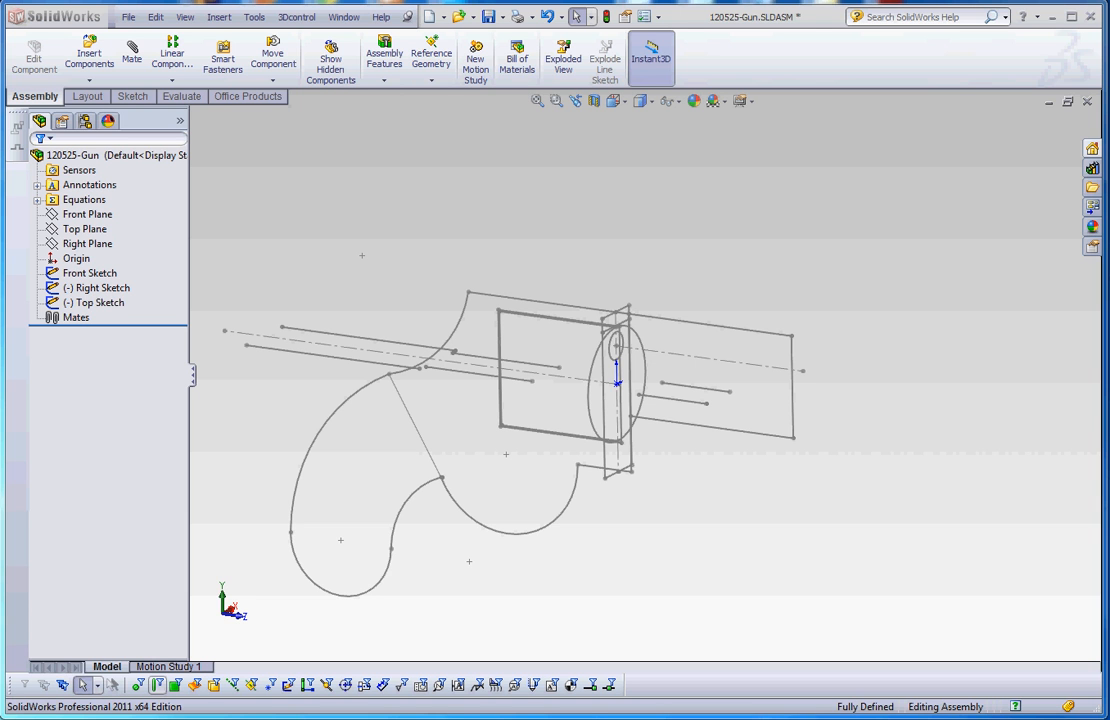
- Review the gun's Front Sketch and front plane in the assembly tree
left_click(88, 184)
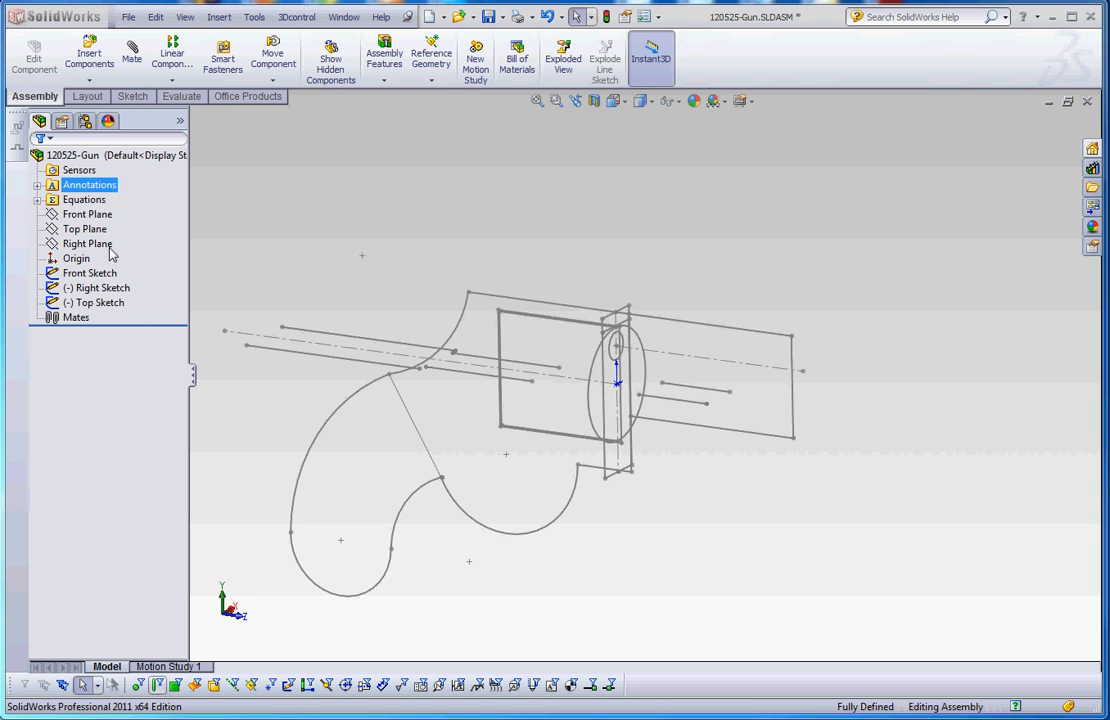
left_click(90, 272)
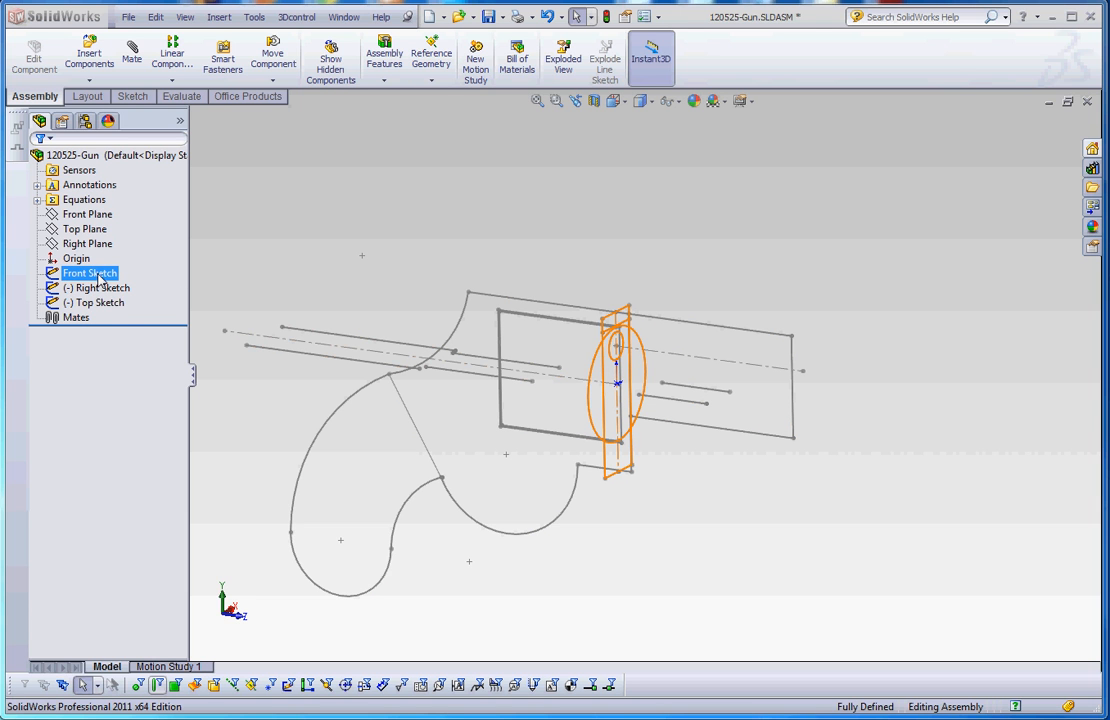
left_click(88, 214)
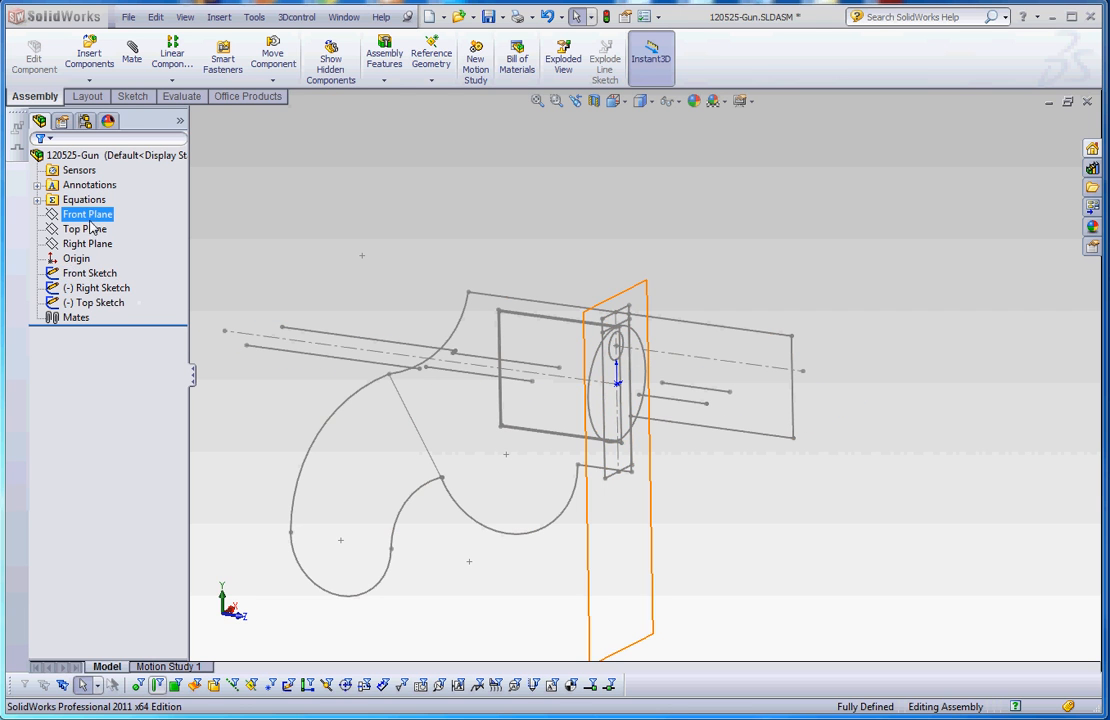
left_click(90, 272)
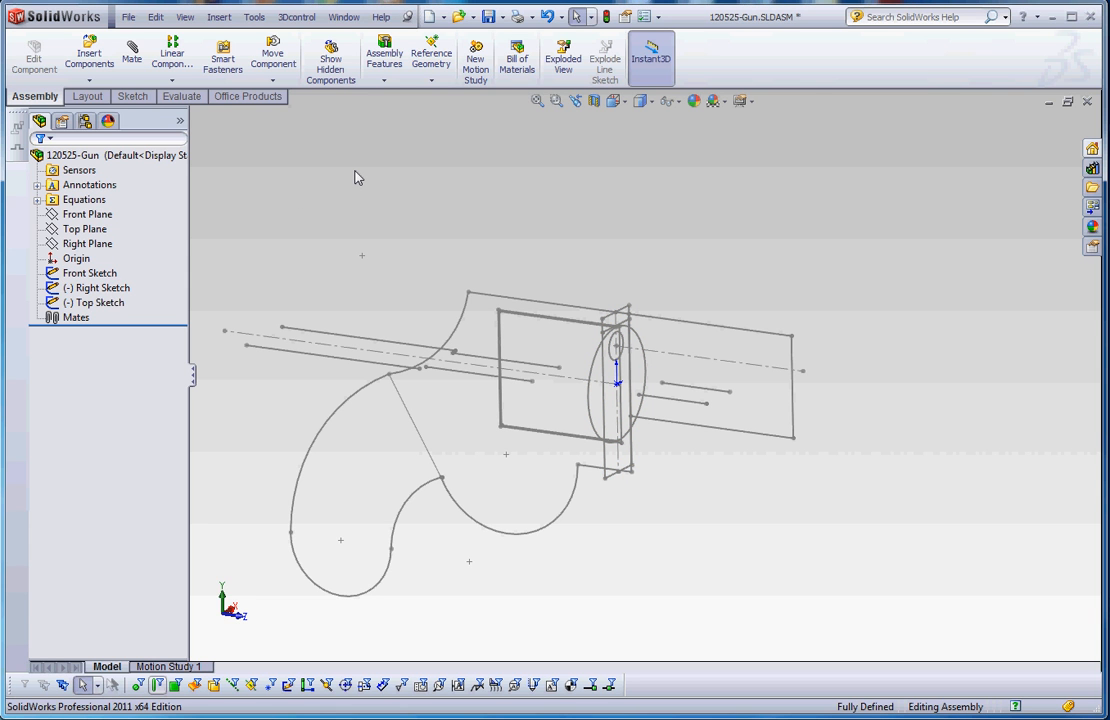
mouse_move(218, 20)
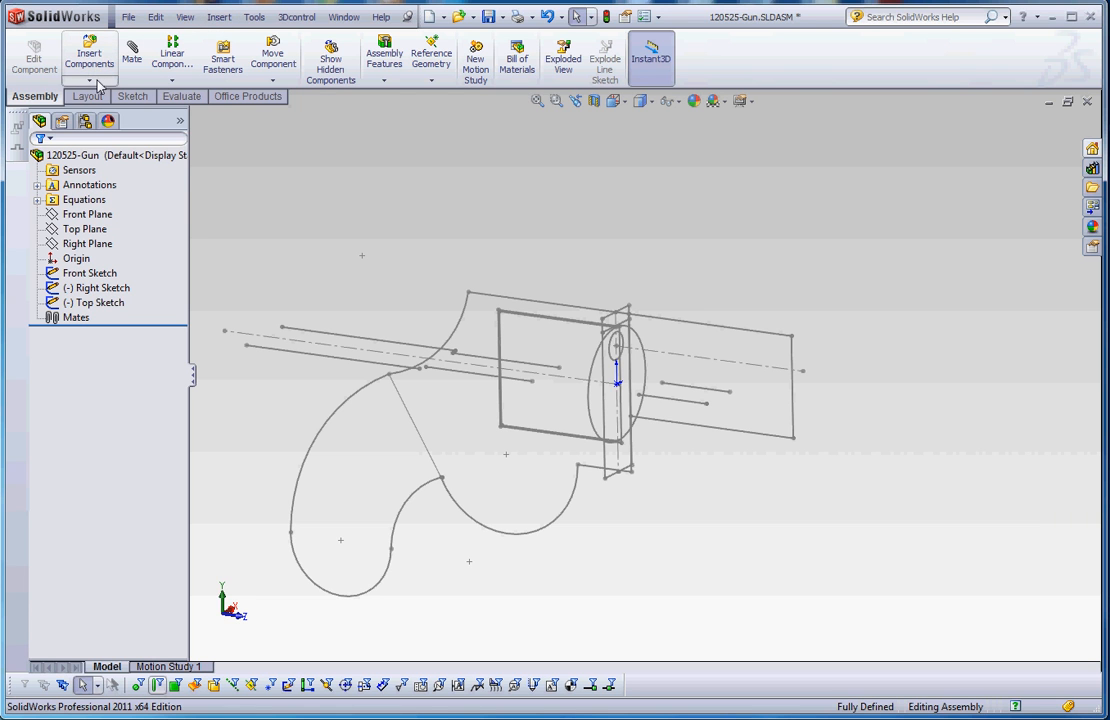
- Add a new in-context part to the Gun assembly from a blank template
left_click(88, 80)
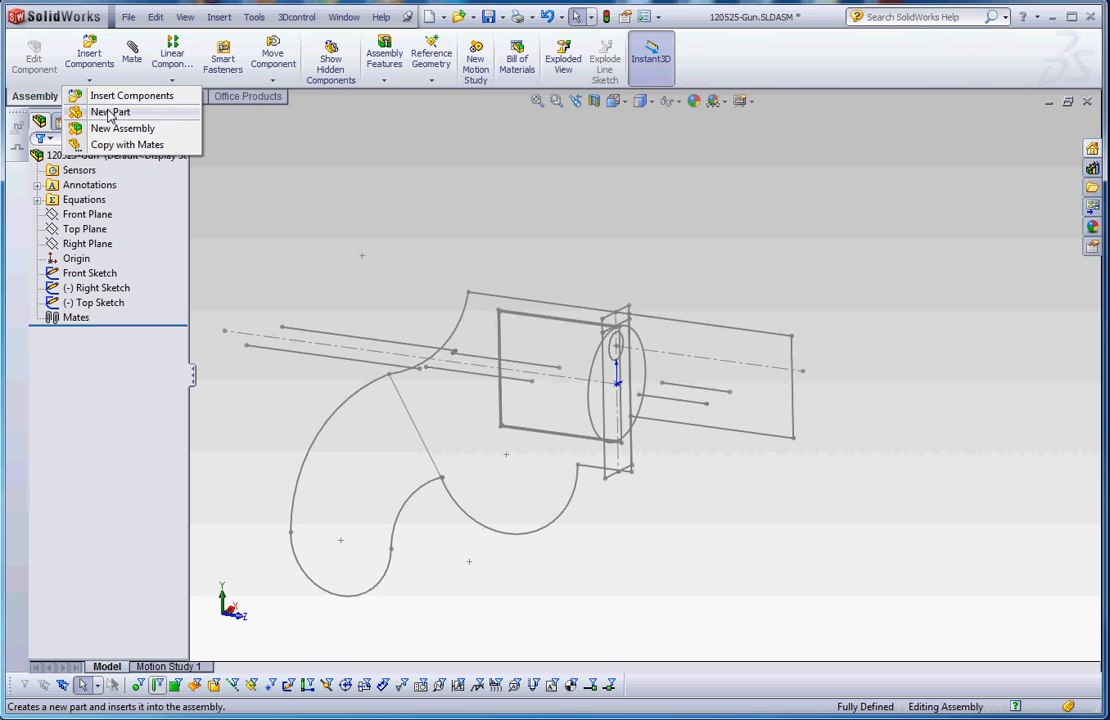
left_click(110, 112)
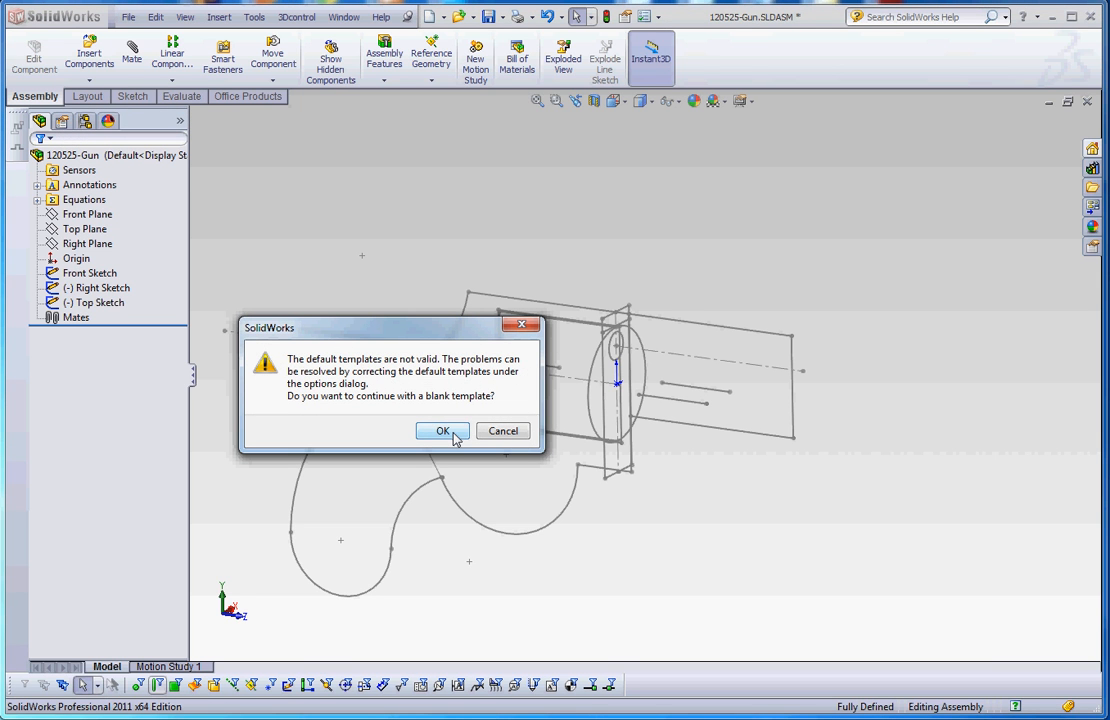
left_click(444, 432)
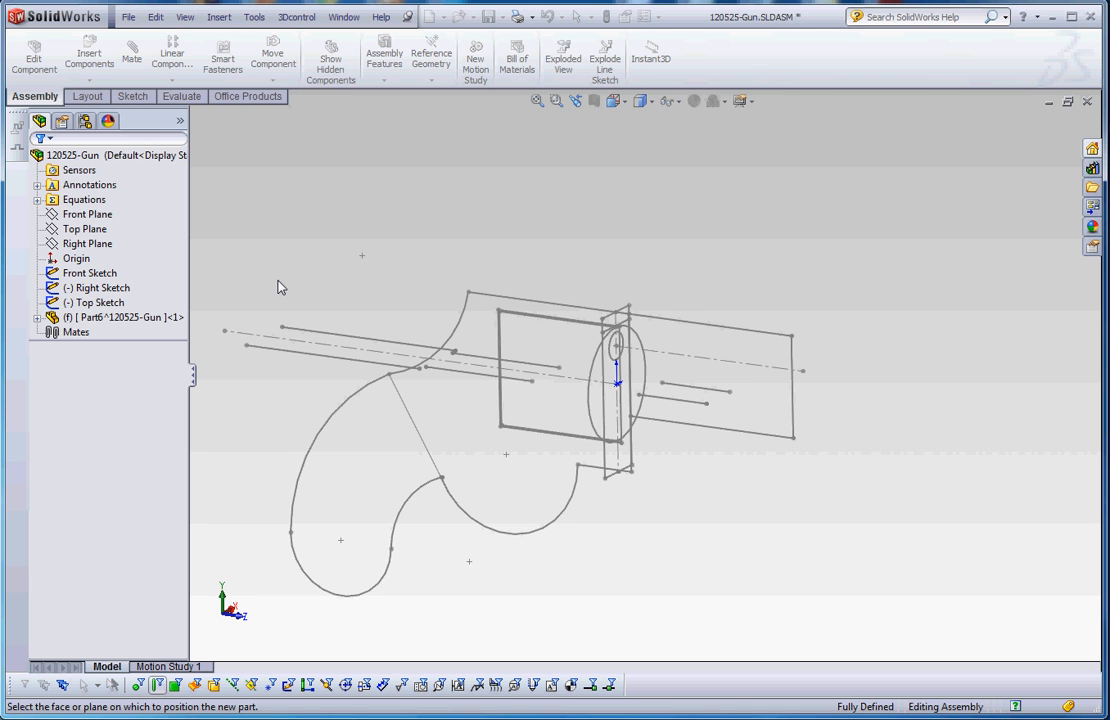
mouse_move(240, 256)
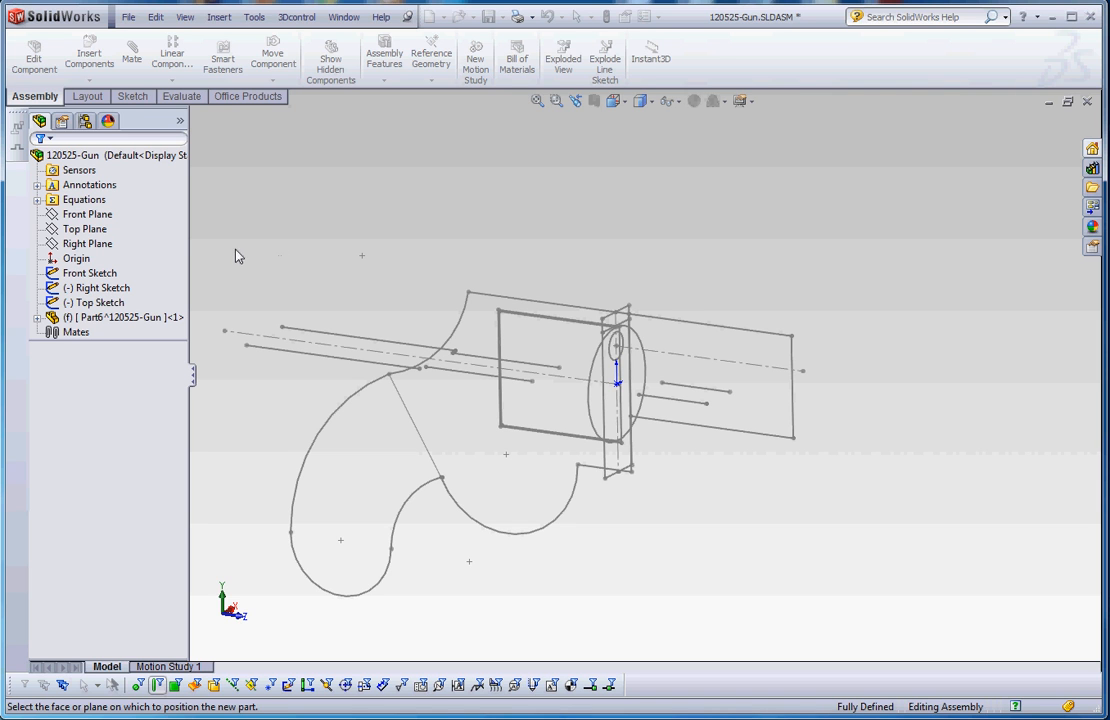
mouse_move(244, 254)
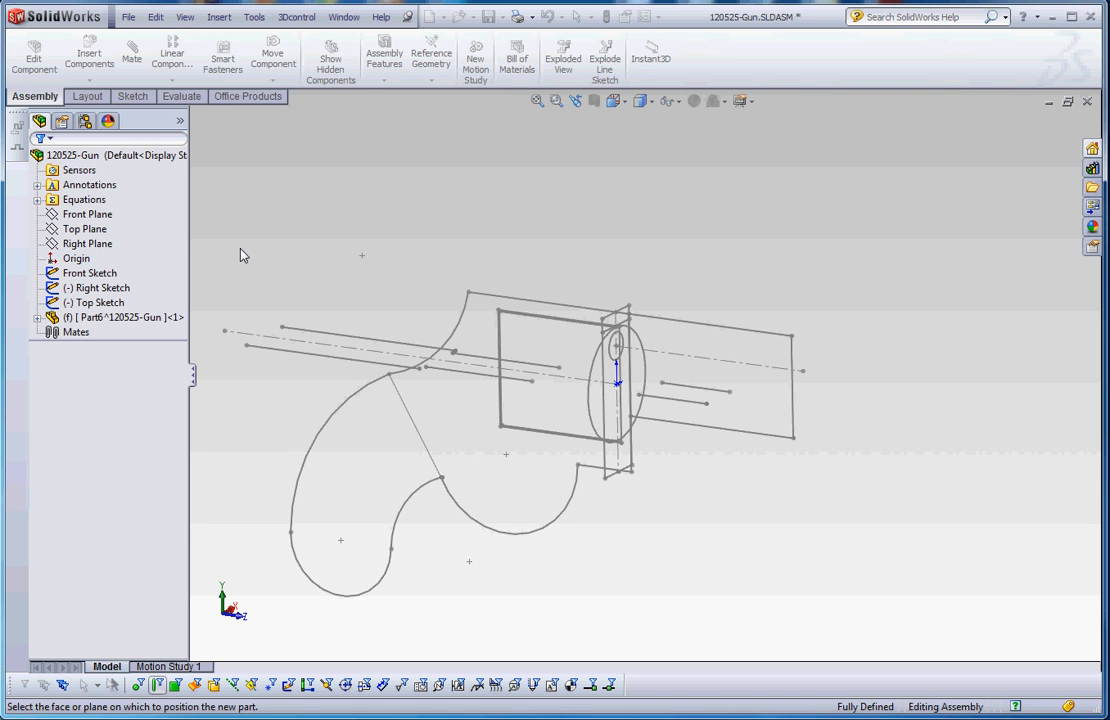
mouse_move(230, 508)
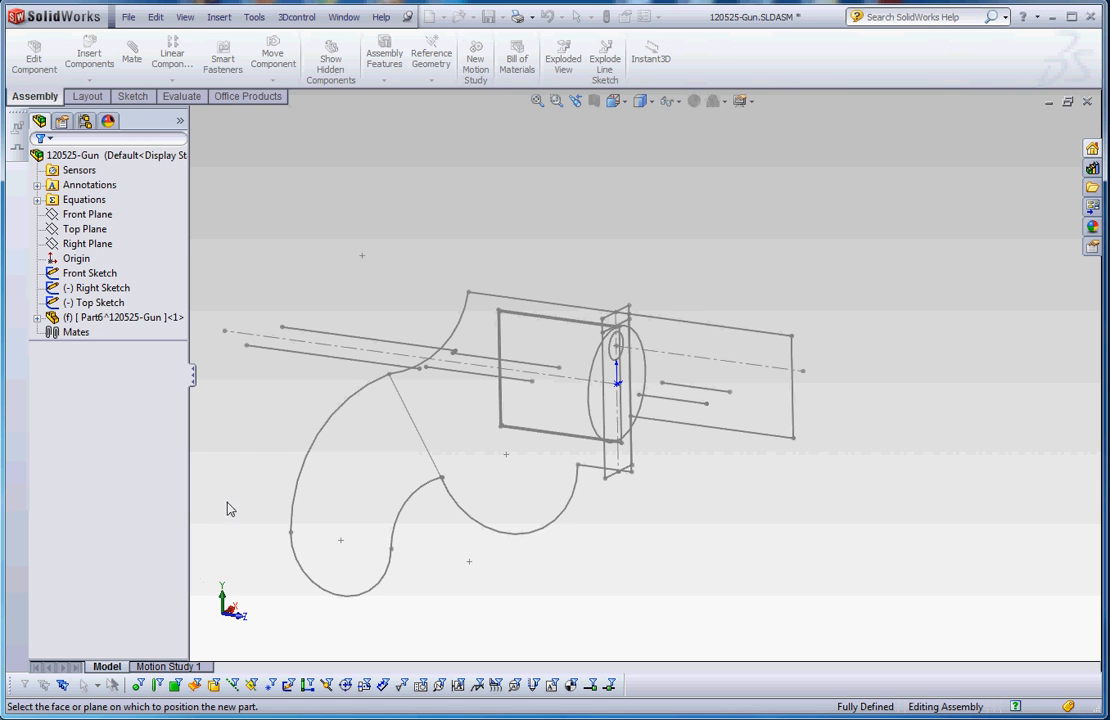
mouse_move(242, 470)
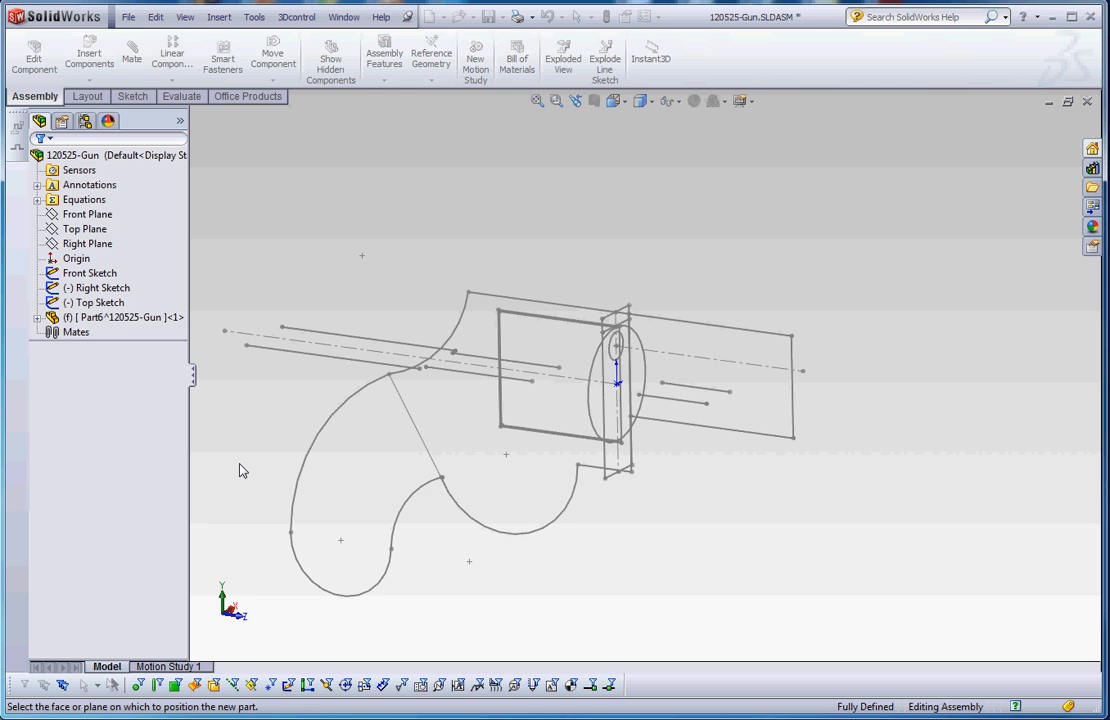
- Place the new part on the front plane so Sketch1 opens in Edit Component mode
left_click(84, 200)
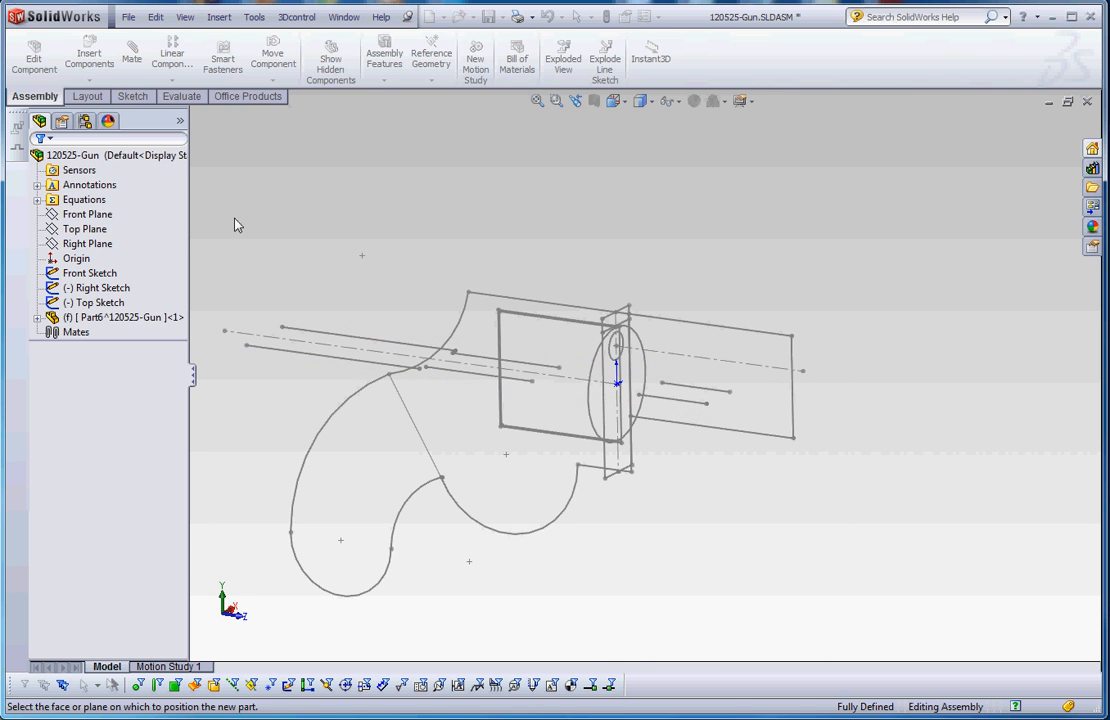
left_click(88, 214)
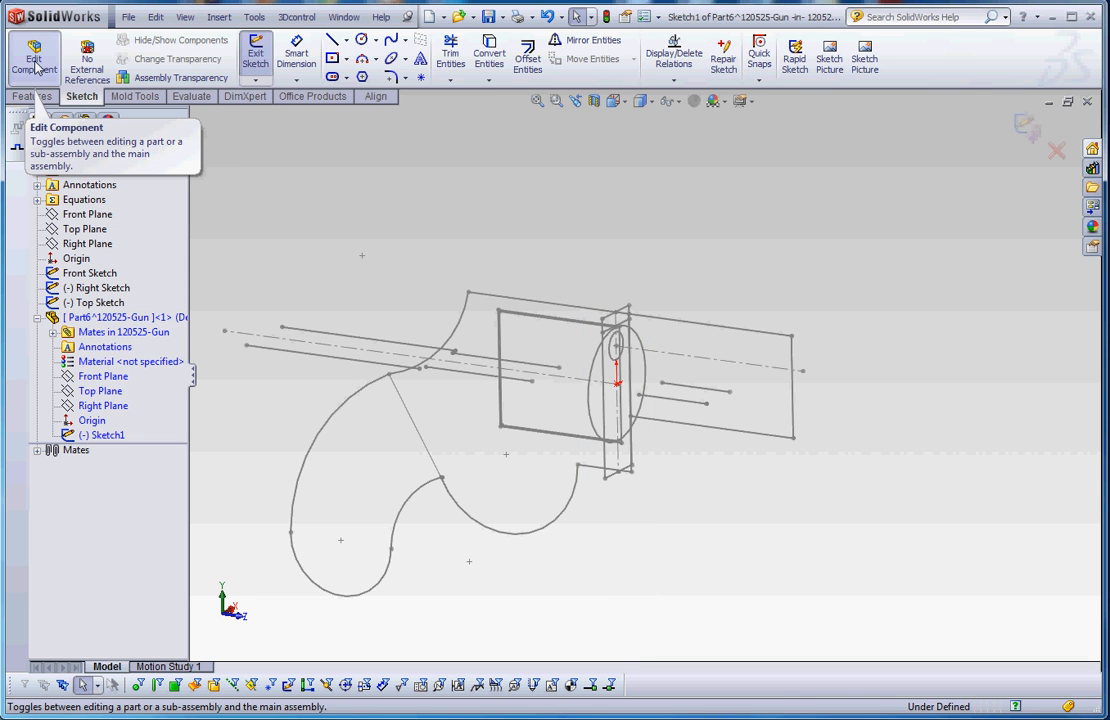
left_click(34, 56)
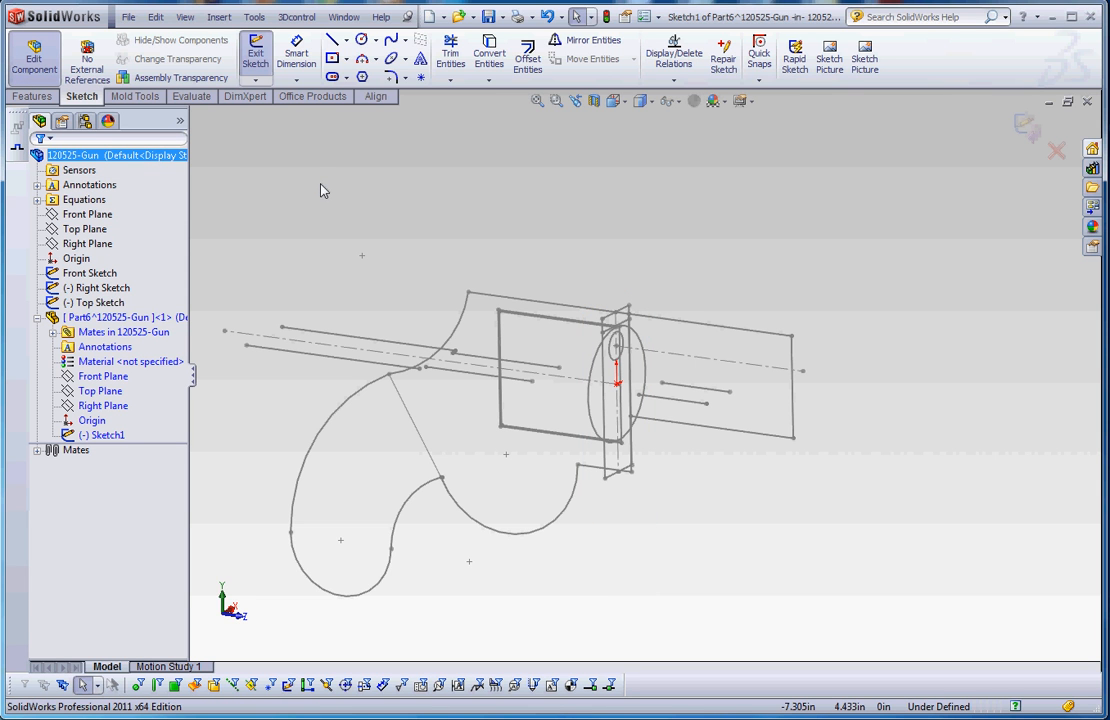
left_click(104, 436)
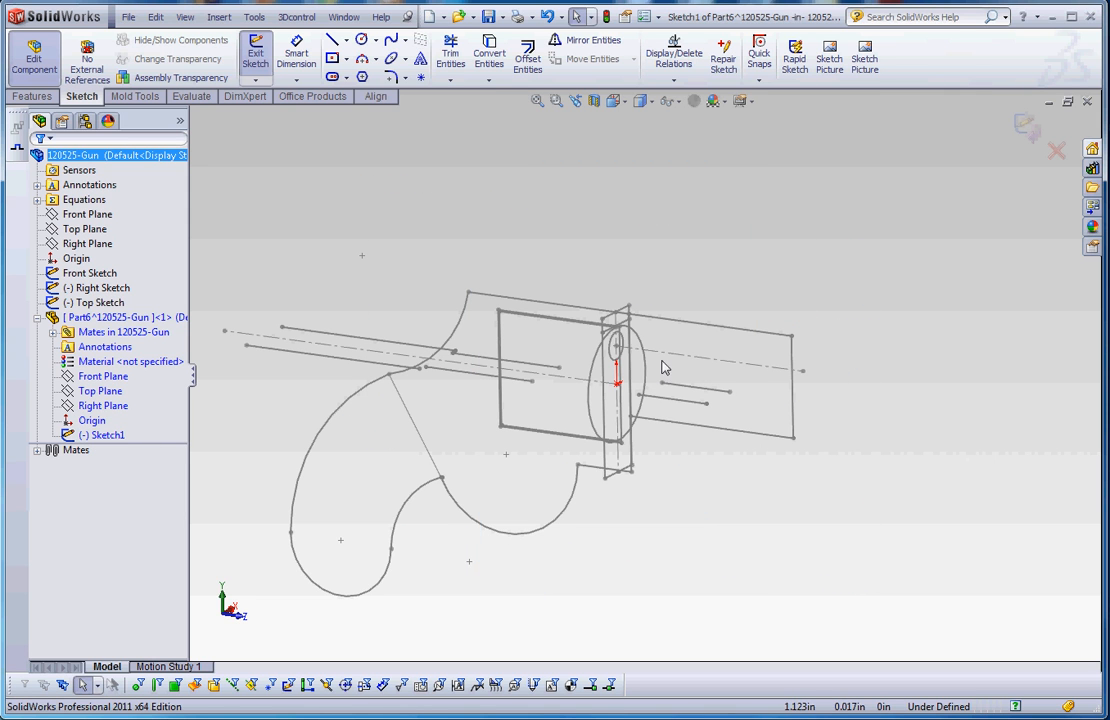
mouse_move(678, 234)
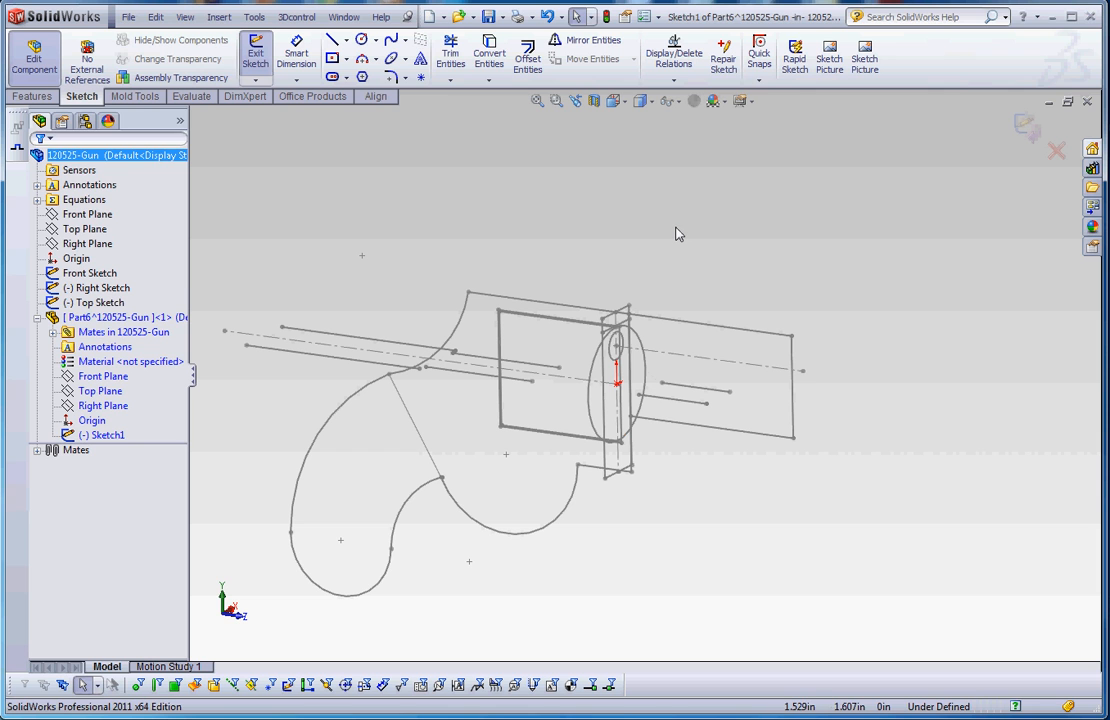
- Convert Arc1 and Arc2 of the gun's Front Sketch into the new part's sketch
left_click(488, 56)
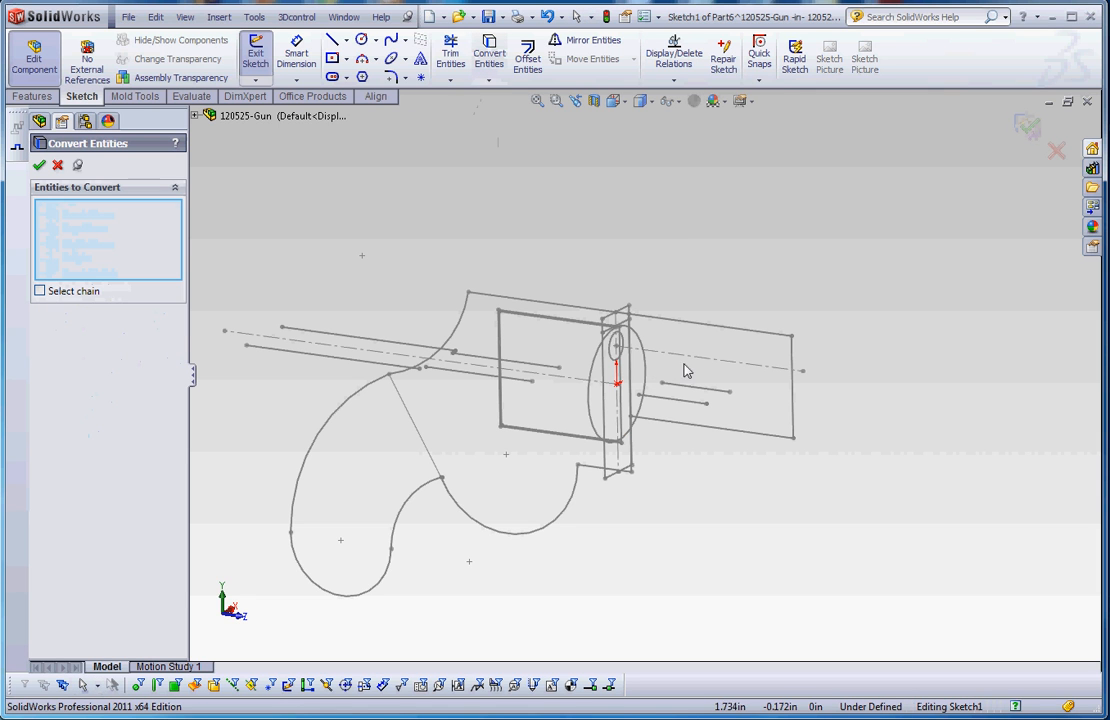
left_click(616, 340)
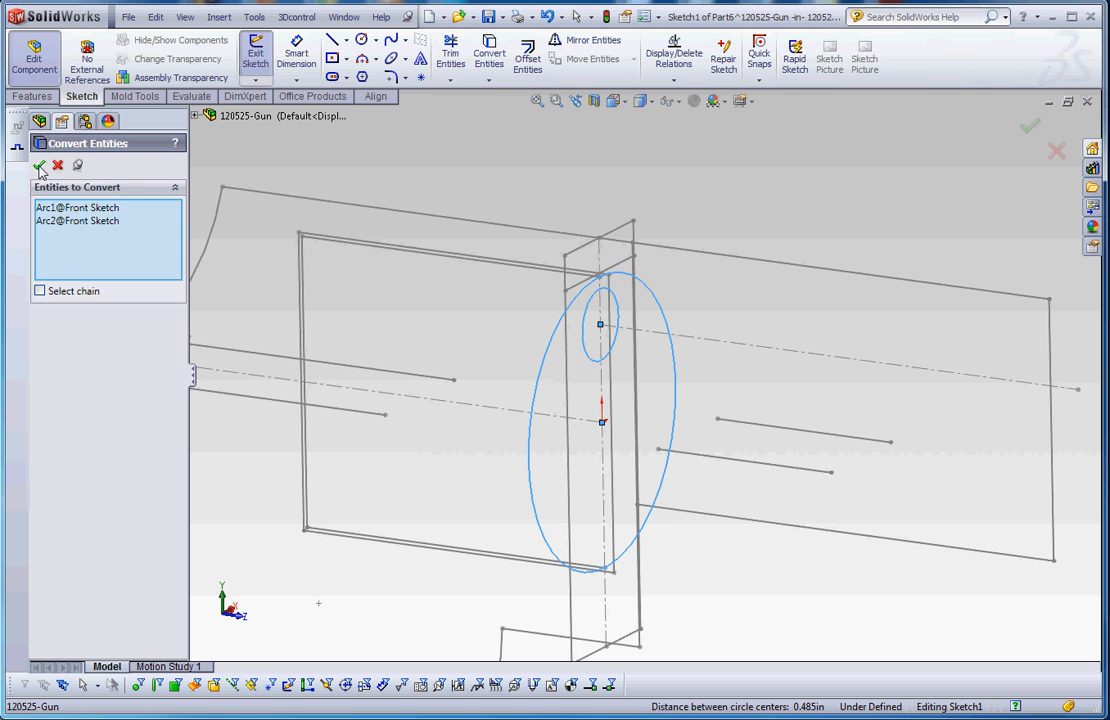
left_click(40, 164)
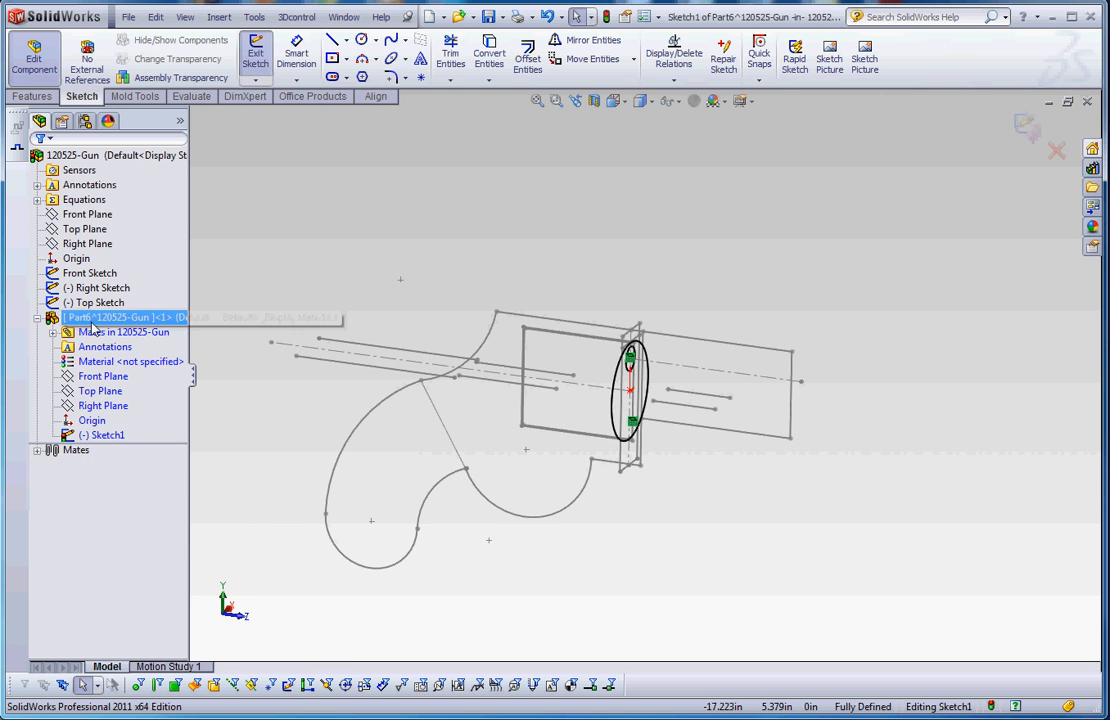
left_click(104, 302)
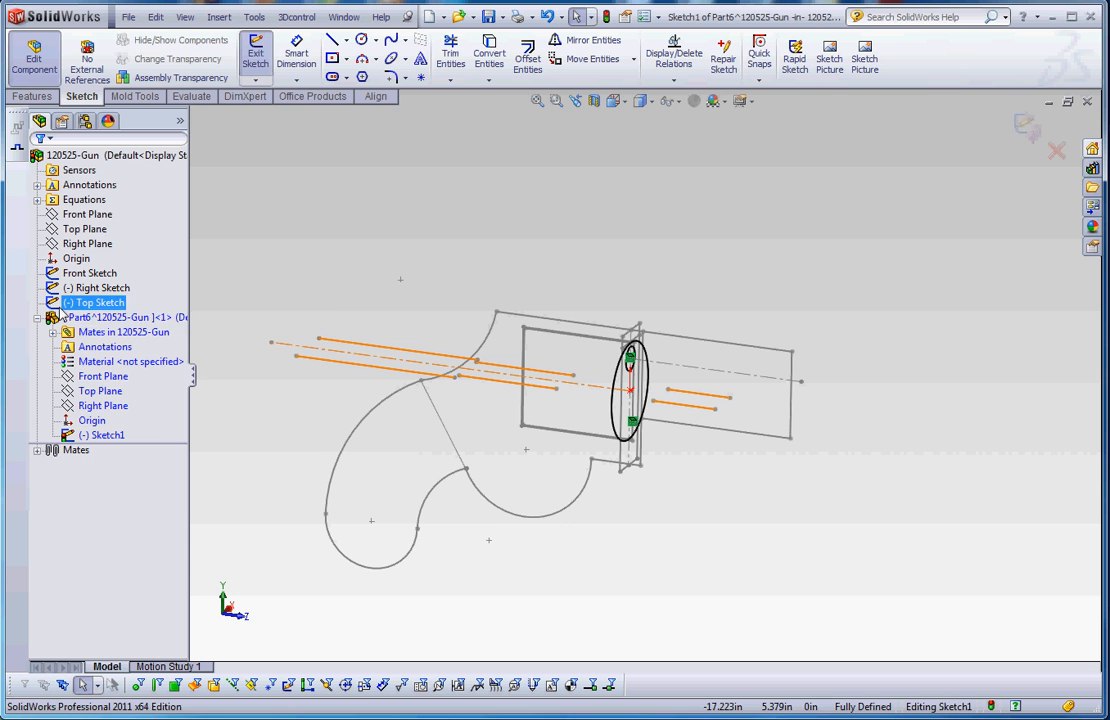
- Open Part6 in its own window from the assembly tree
right_click(120, 316)
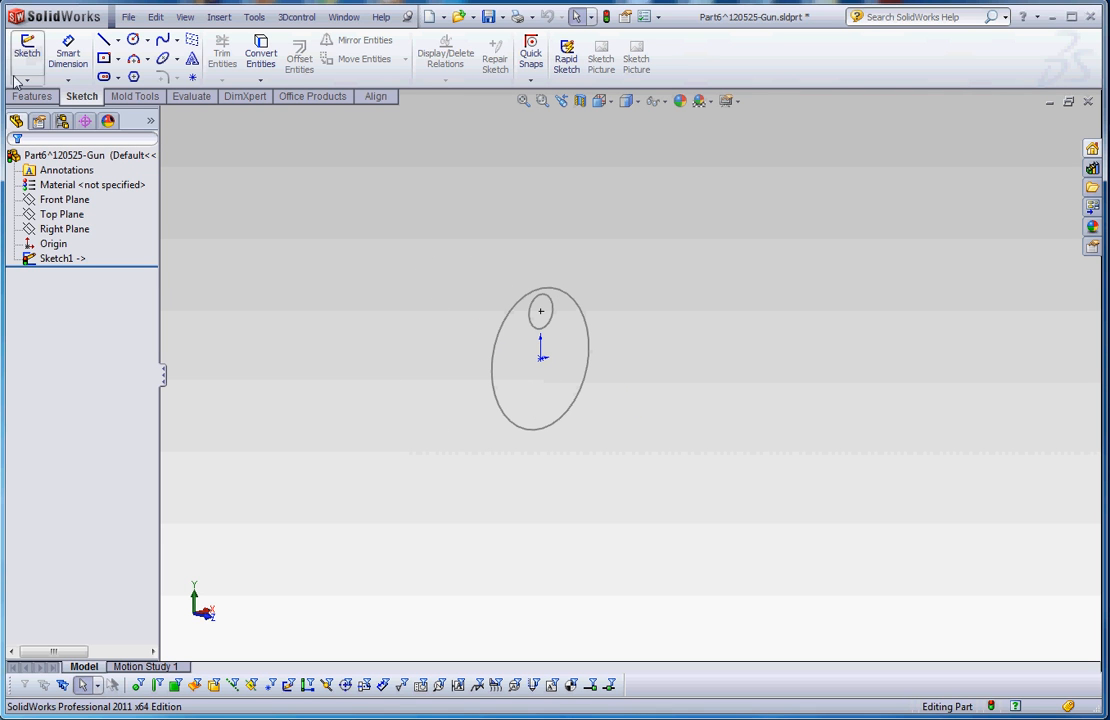
left_click(32, 96)
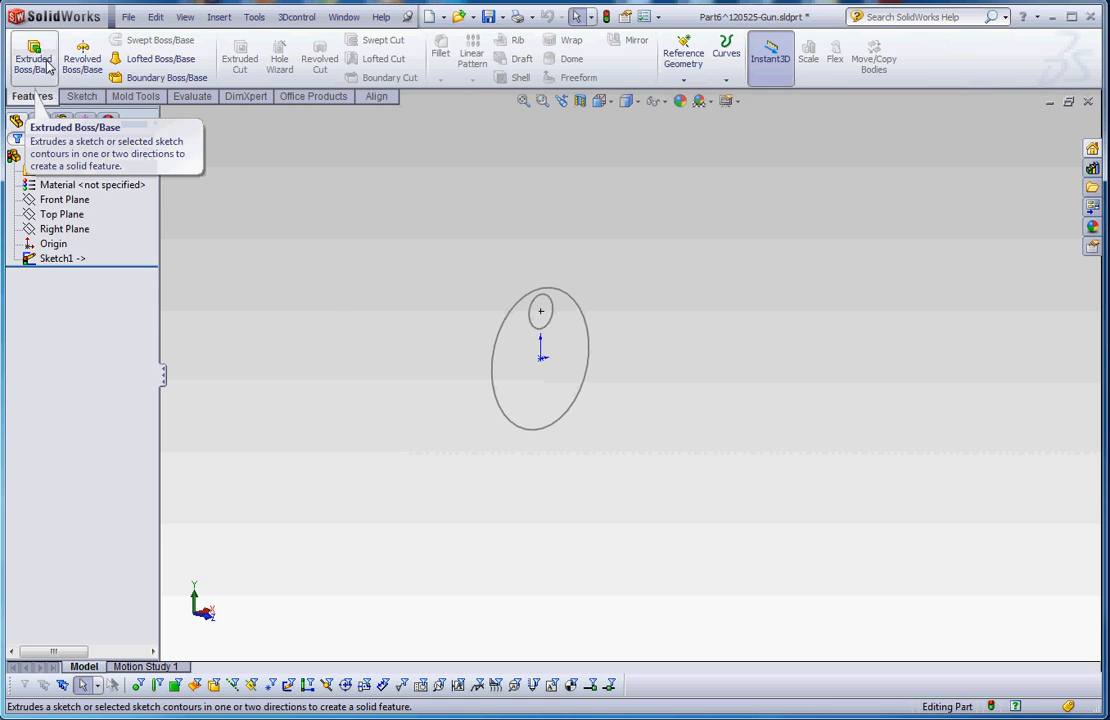
left_click(32, 56)
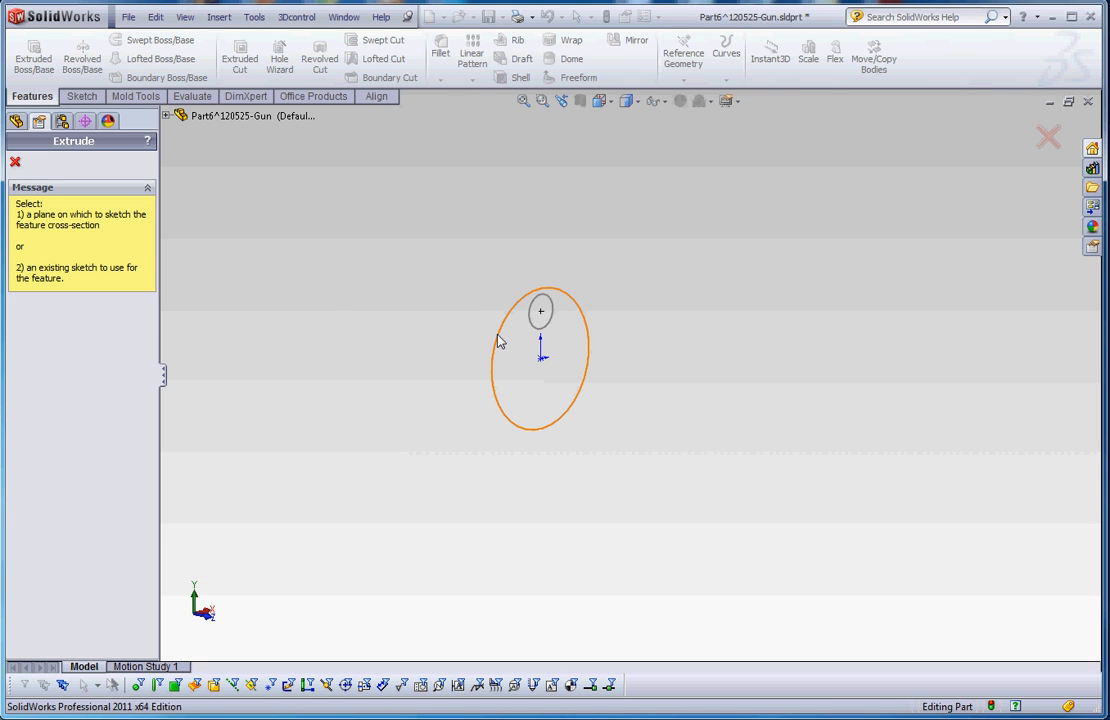
left_click(536, 310)
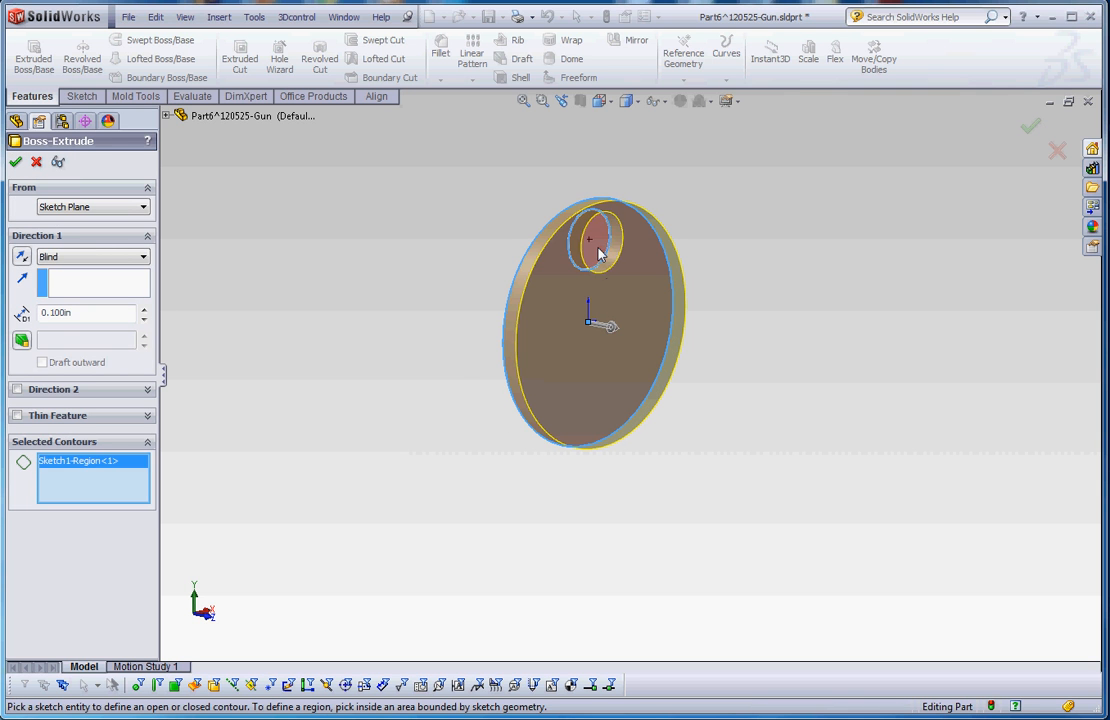
left_click(598, 244)
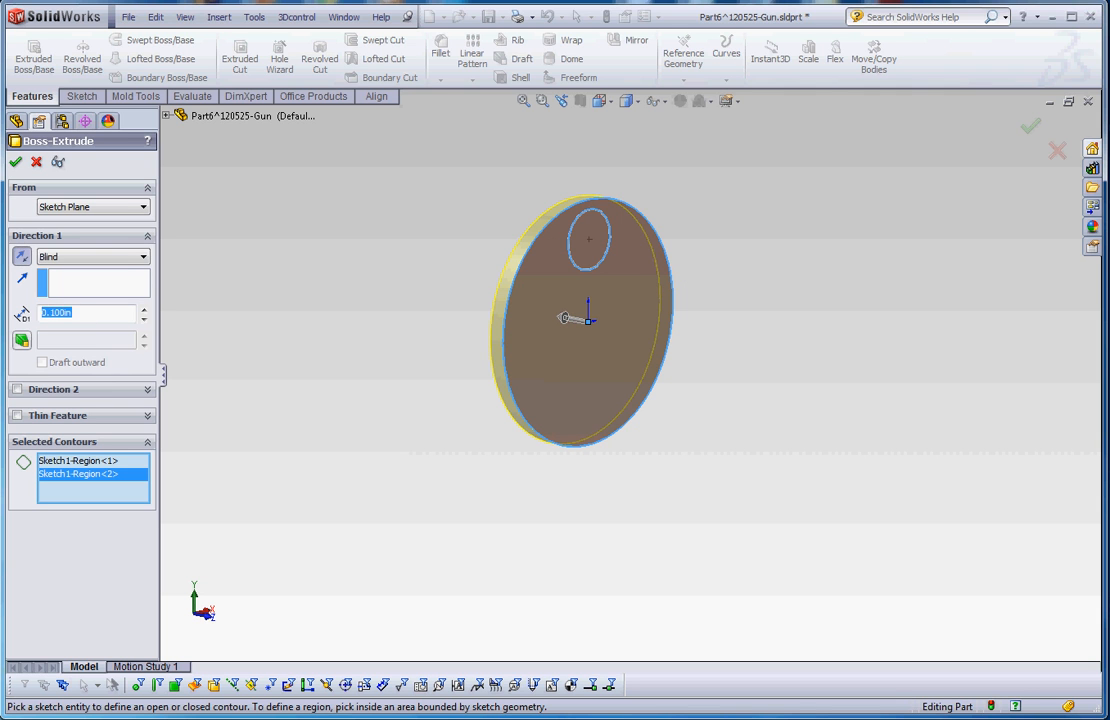
type("0.250in")
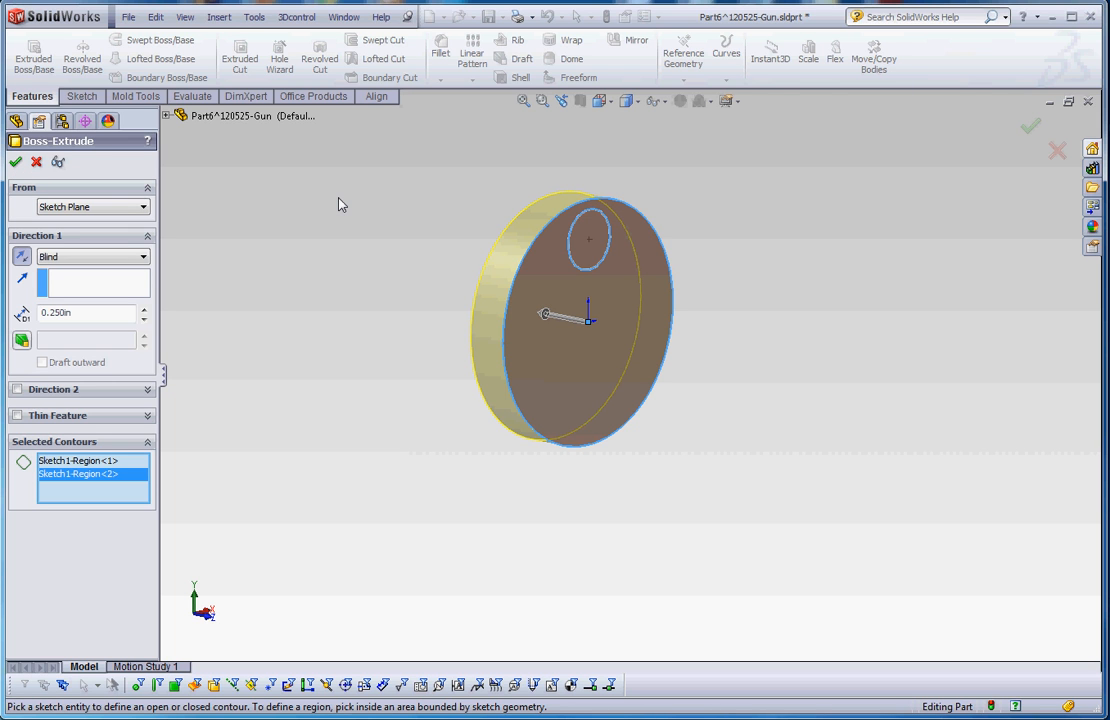
mouse_move(232, 186)
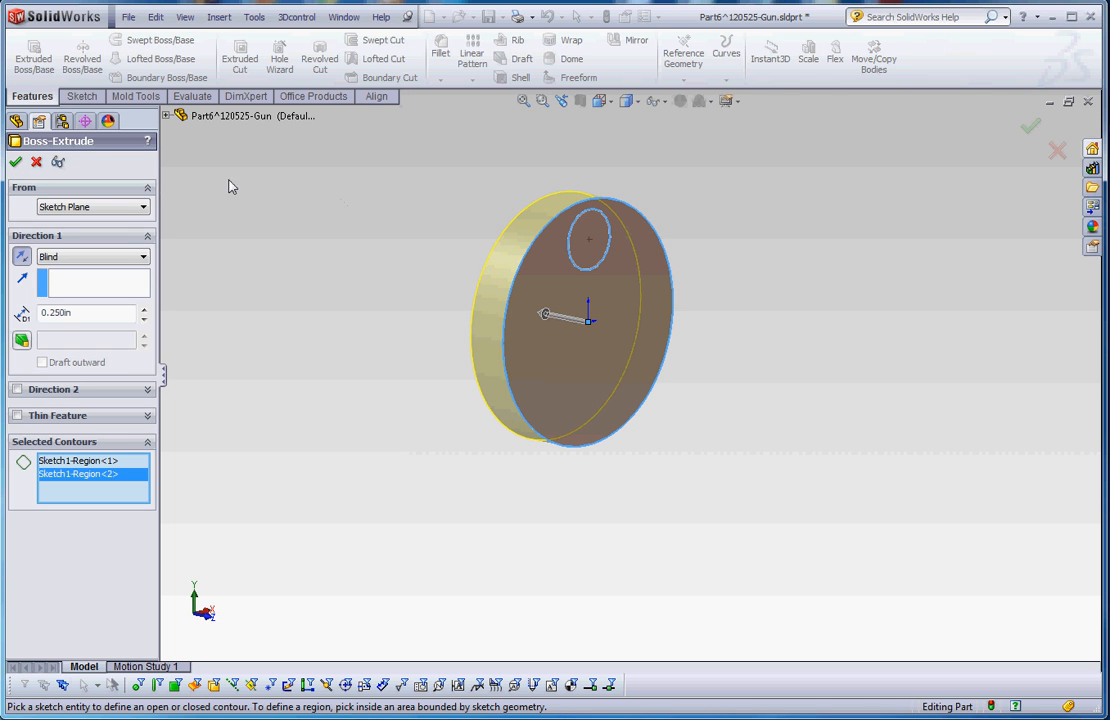
mouse_move(16, 162)
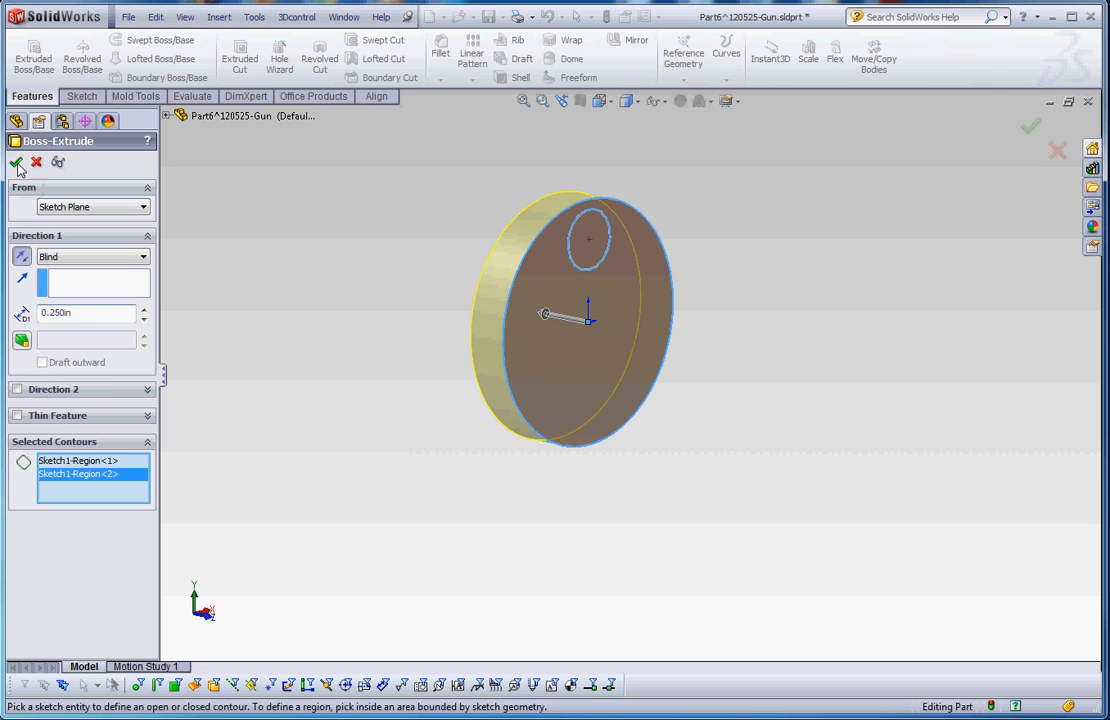
left_click(16, 162)
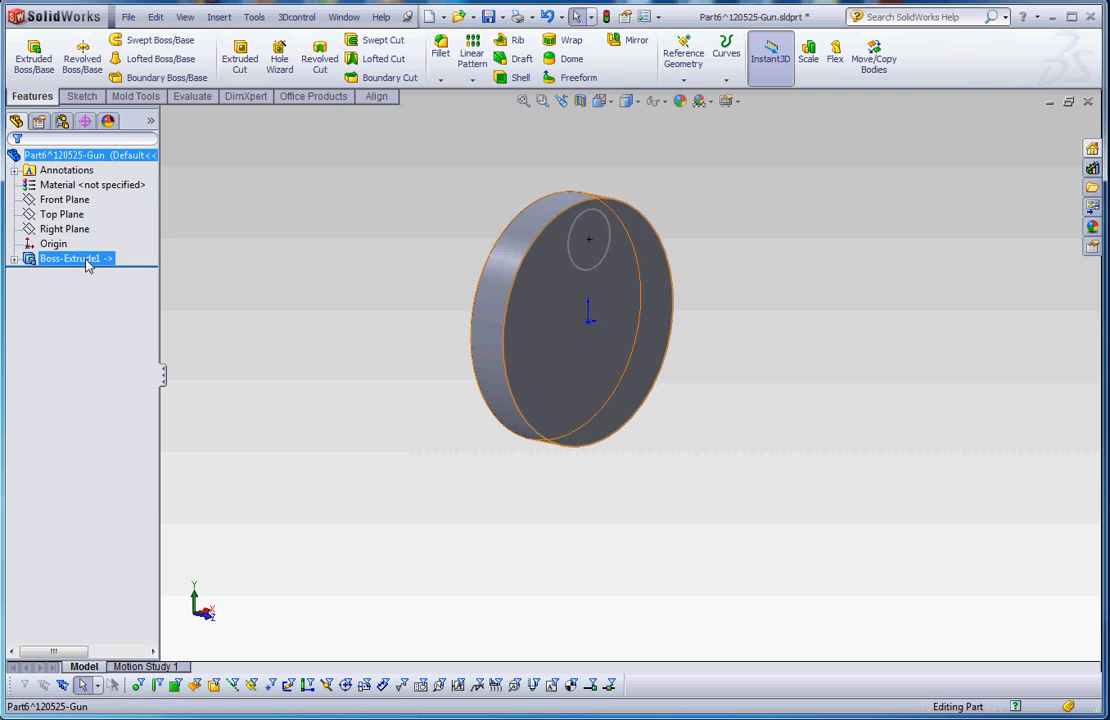
left_click(70, 258)
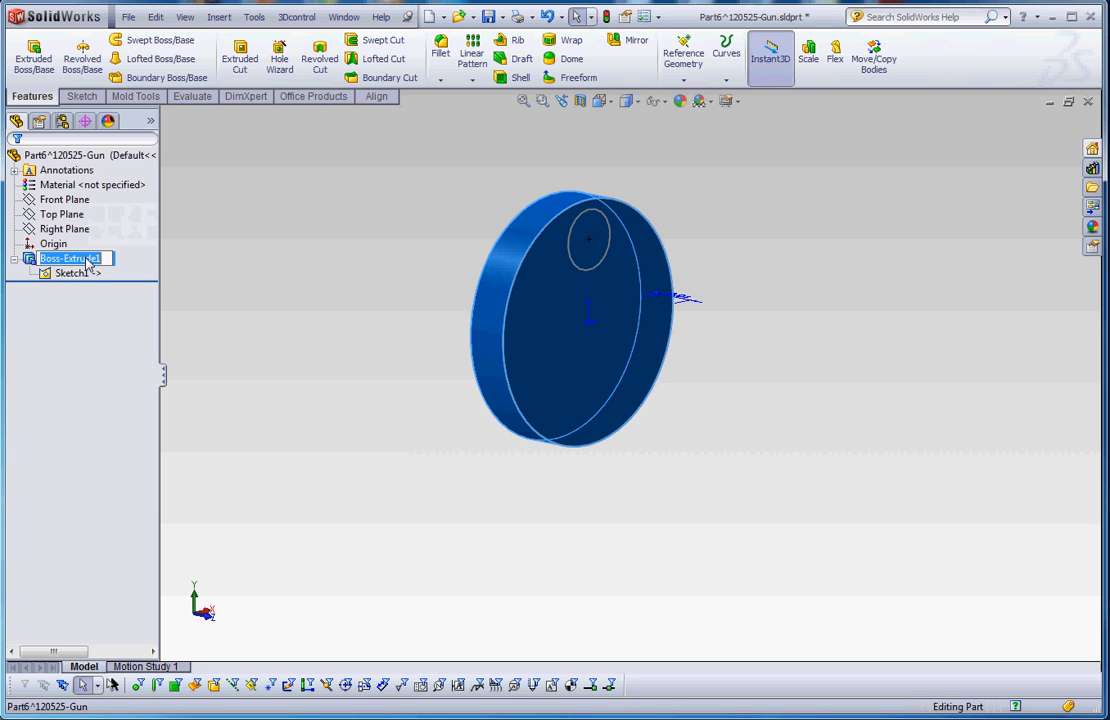
type("Base")
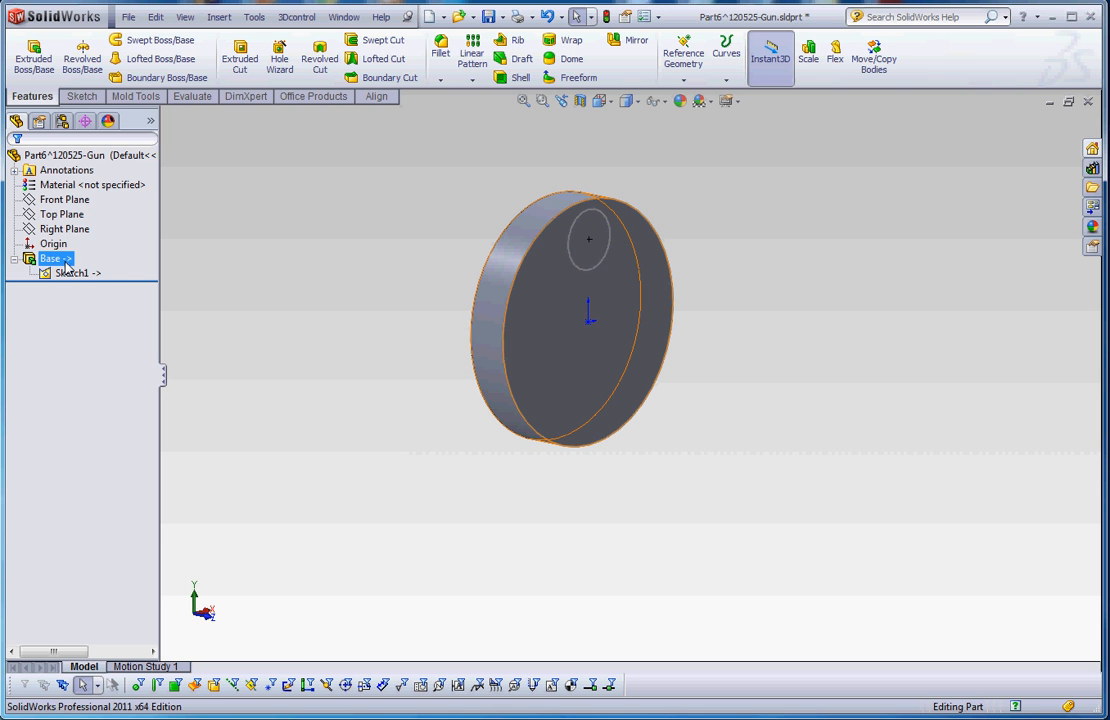
mouse_move(70, 268)
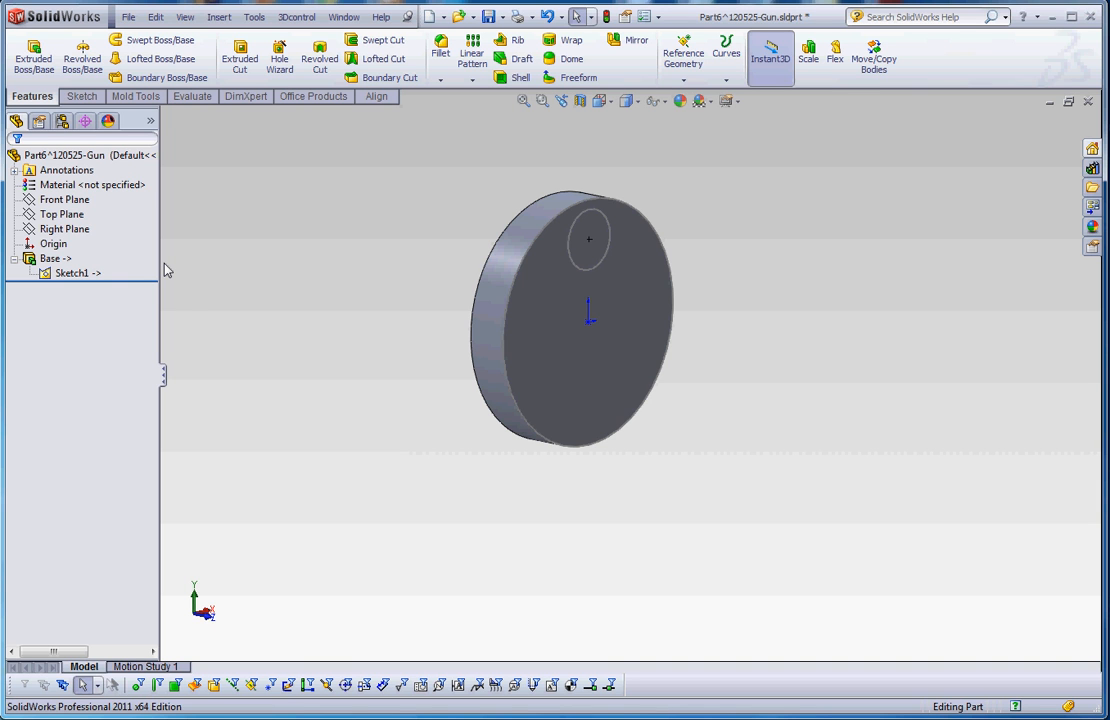
left_click(72, 272)
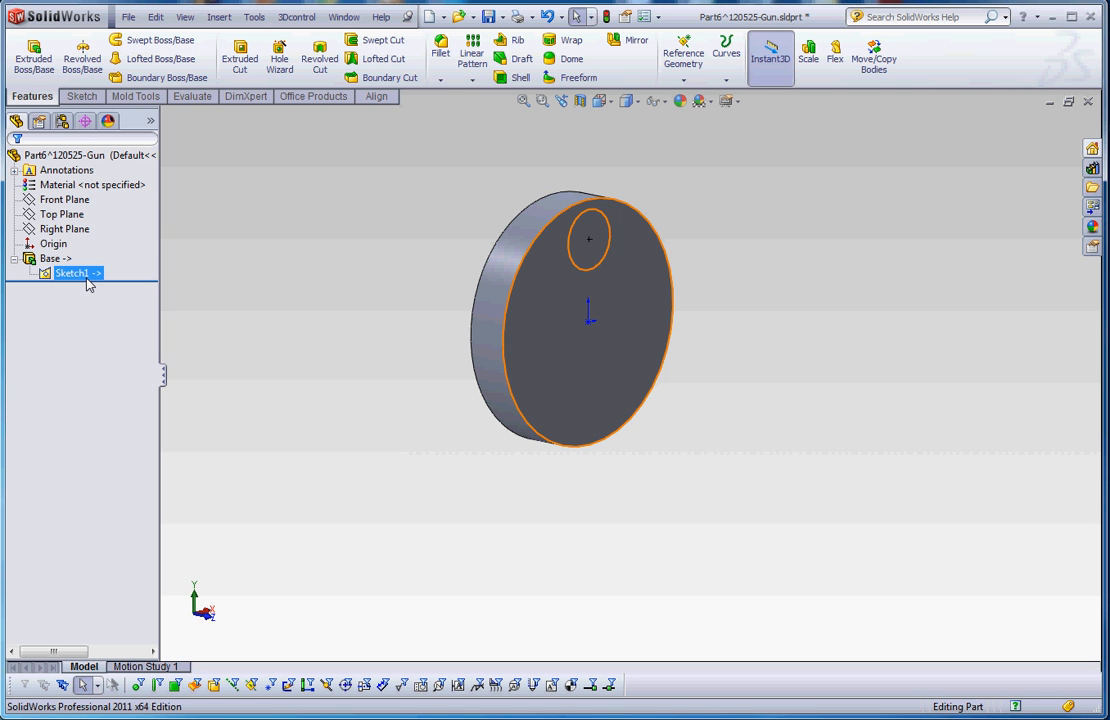
left_click(110, 296)
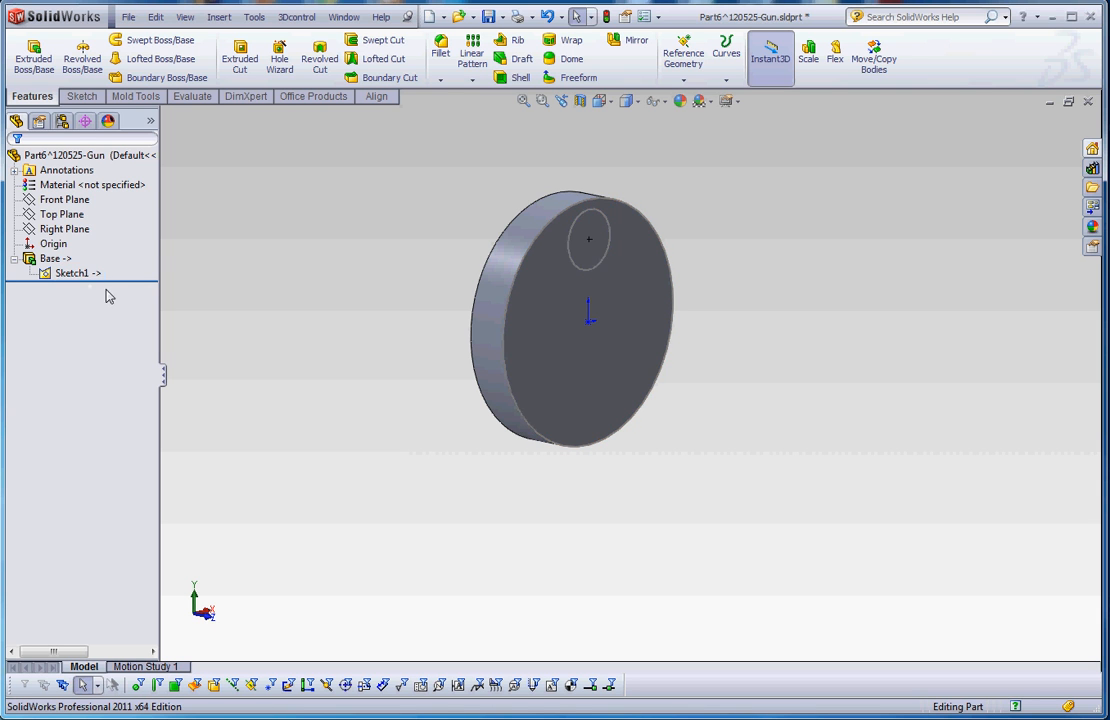
left_click(72, 272)
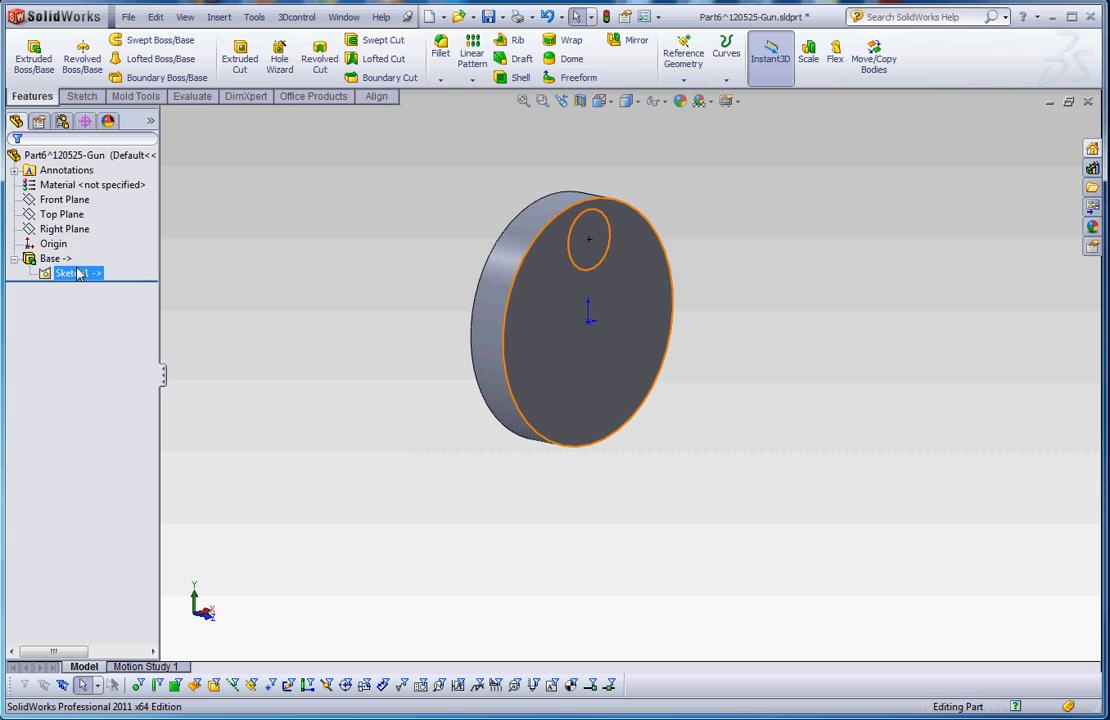
left_click(50, 258)
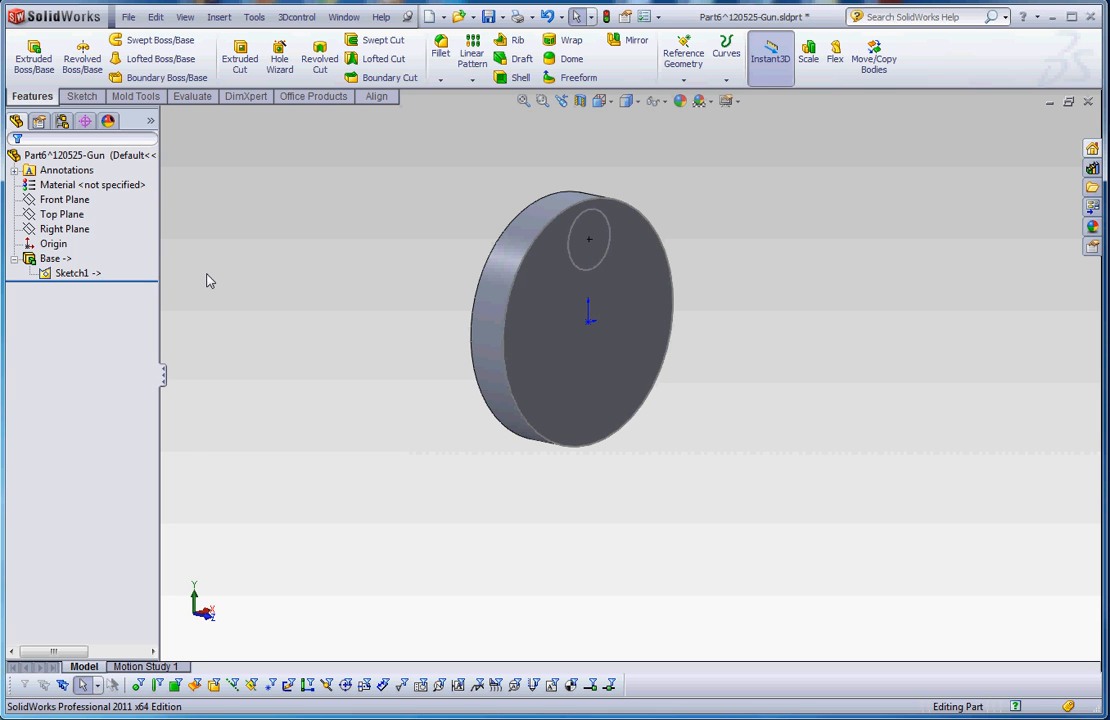
mouse_move(158, 262)
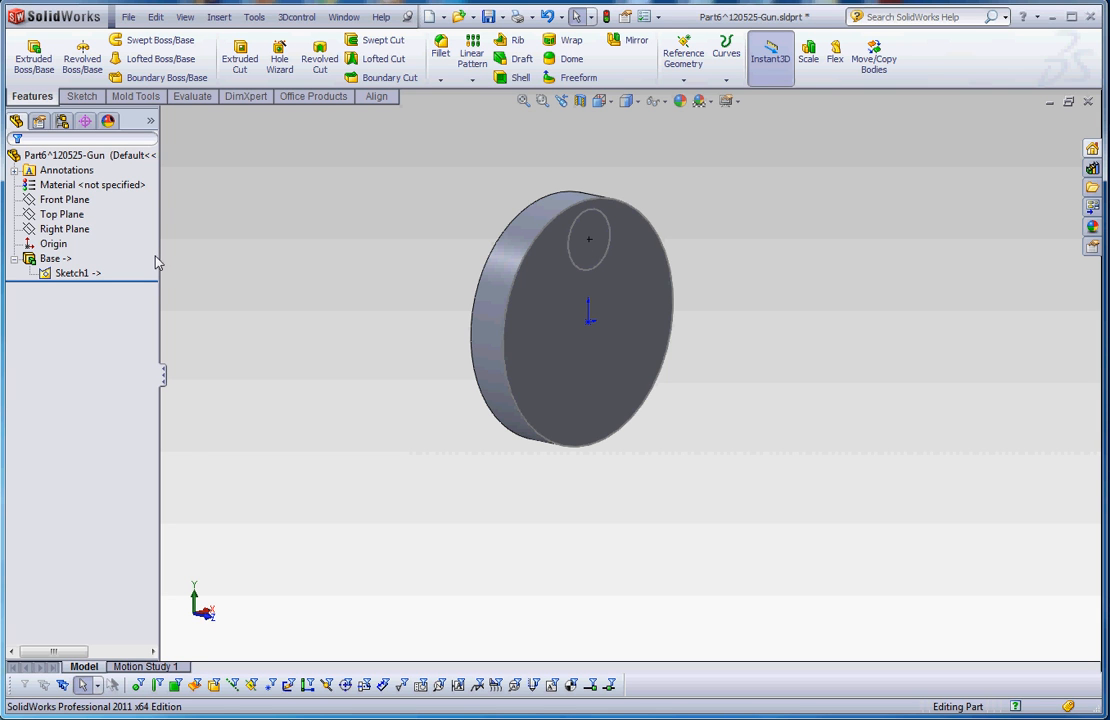
left_click(50, 258)
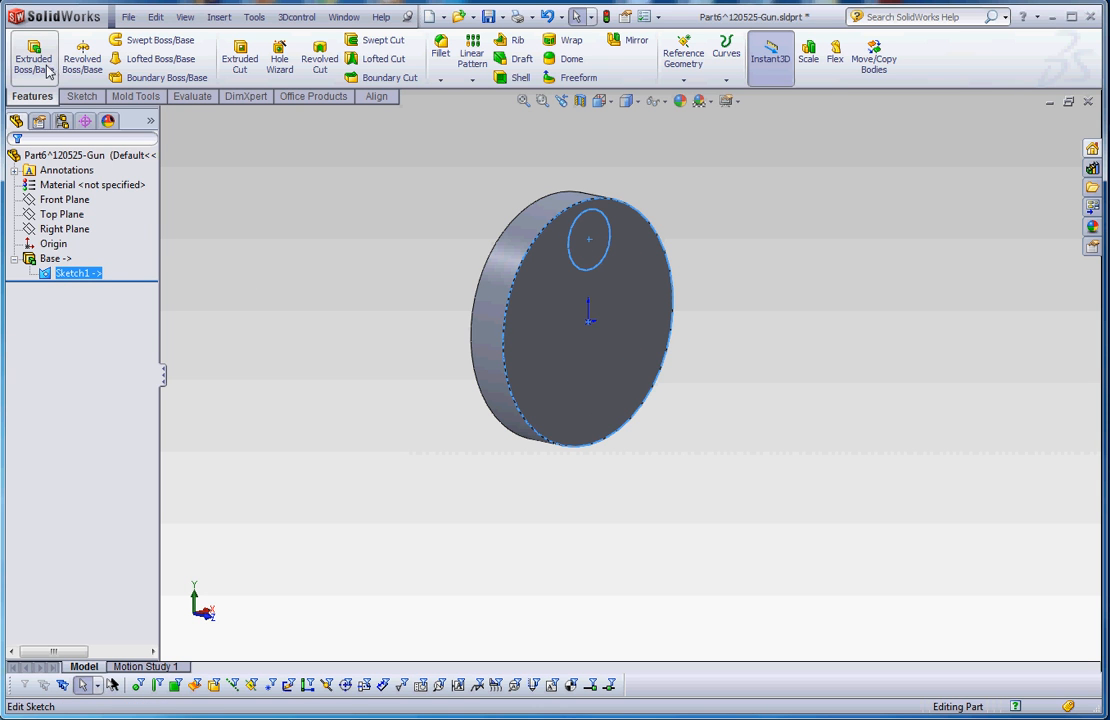
- Cut the small circle through the disc with a Through All extruded cut
left_click(240, 56)
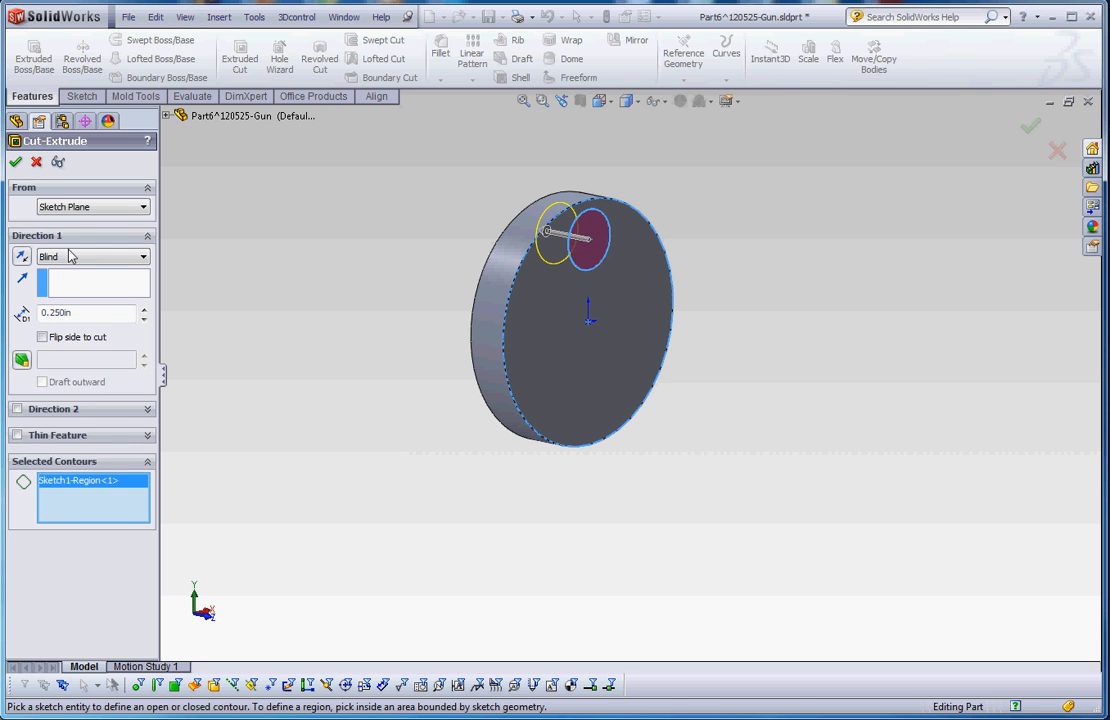
left_click(90, 256)
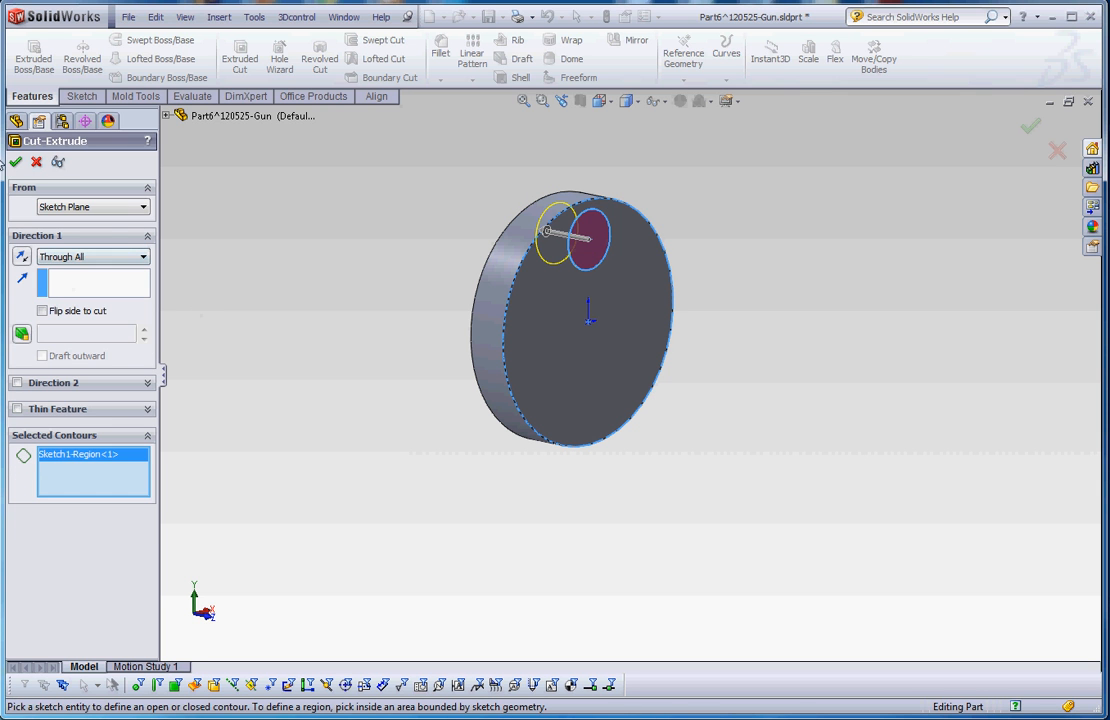
left_click(16, 160)
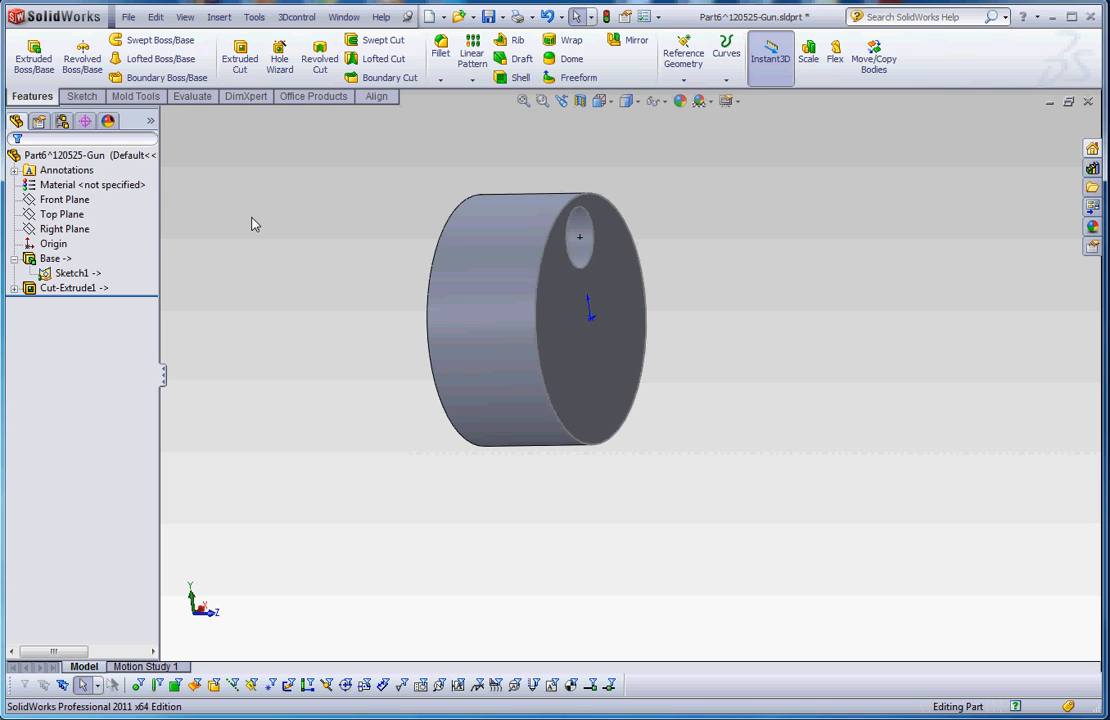
mouse_move(230, 216)
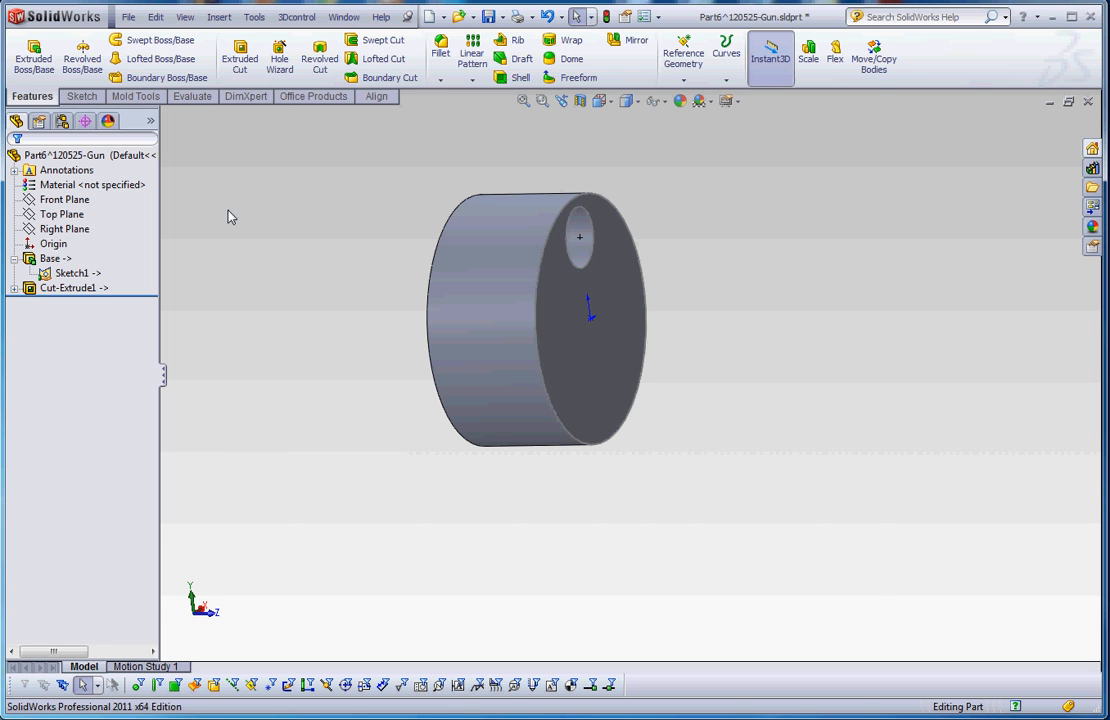
- Save the part as Revolver Round.SLDPRT, replacing the existing file
left_click(128, 16)
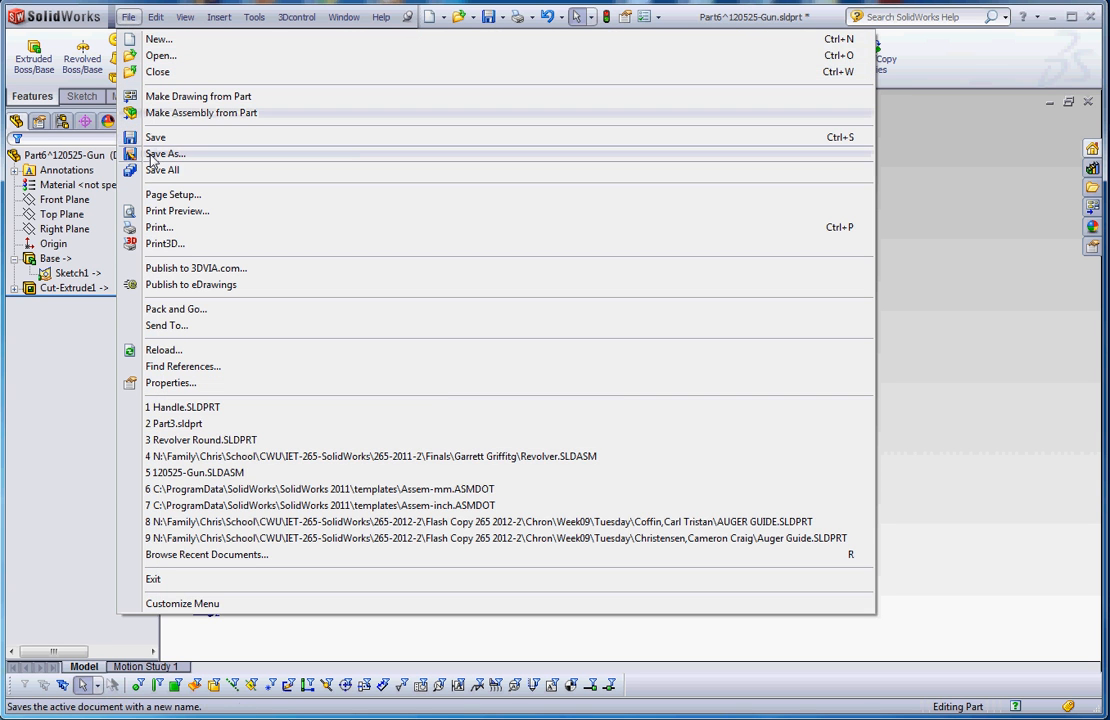
left_click(166, 152)
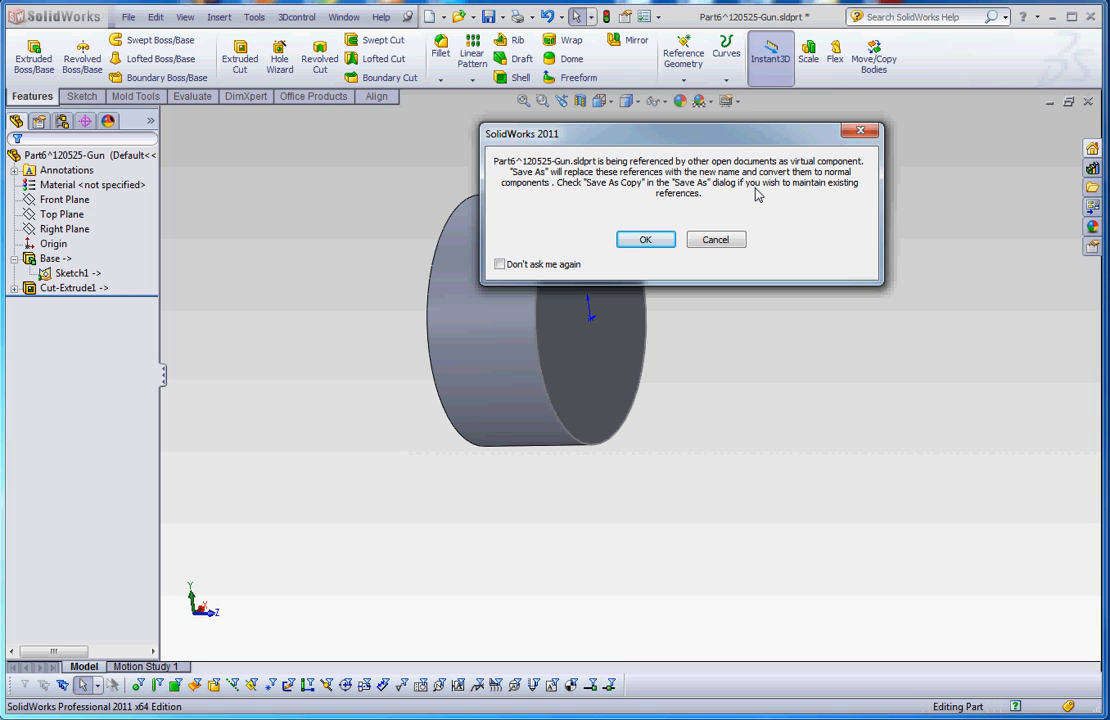
mouse_move(672, 316)
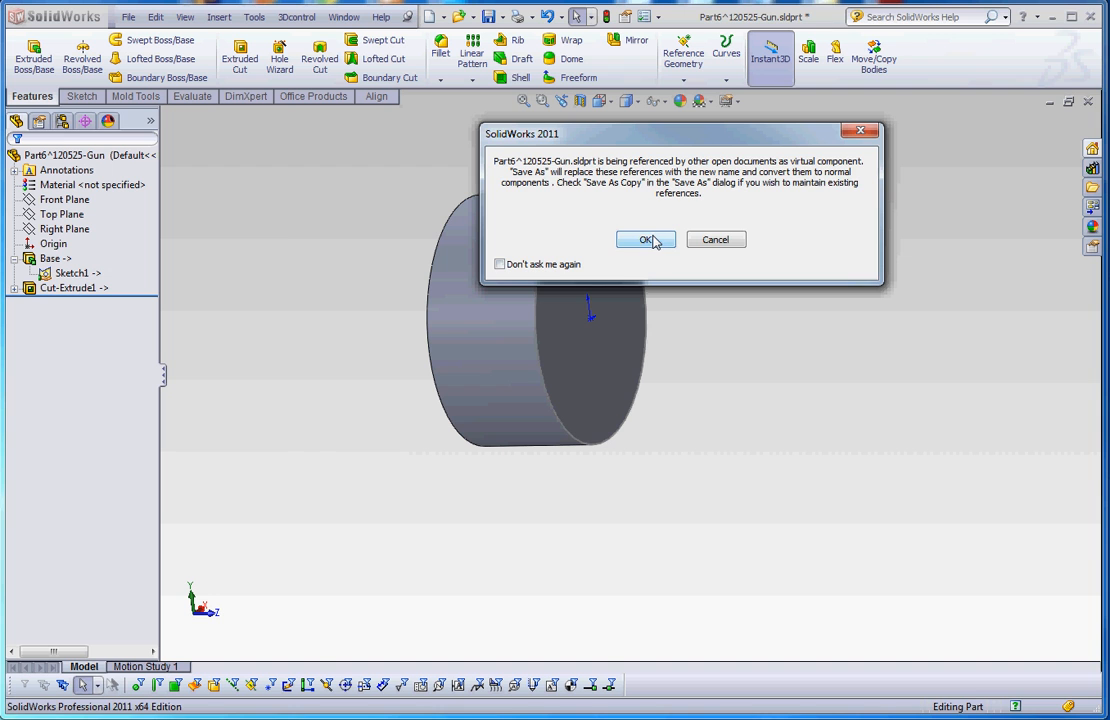
left_click(644, 240)
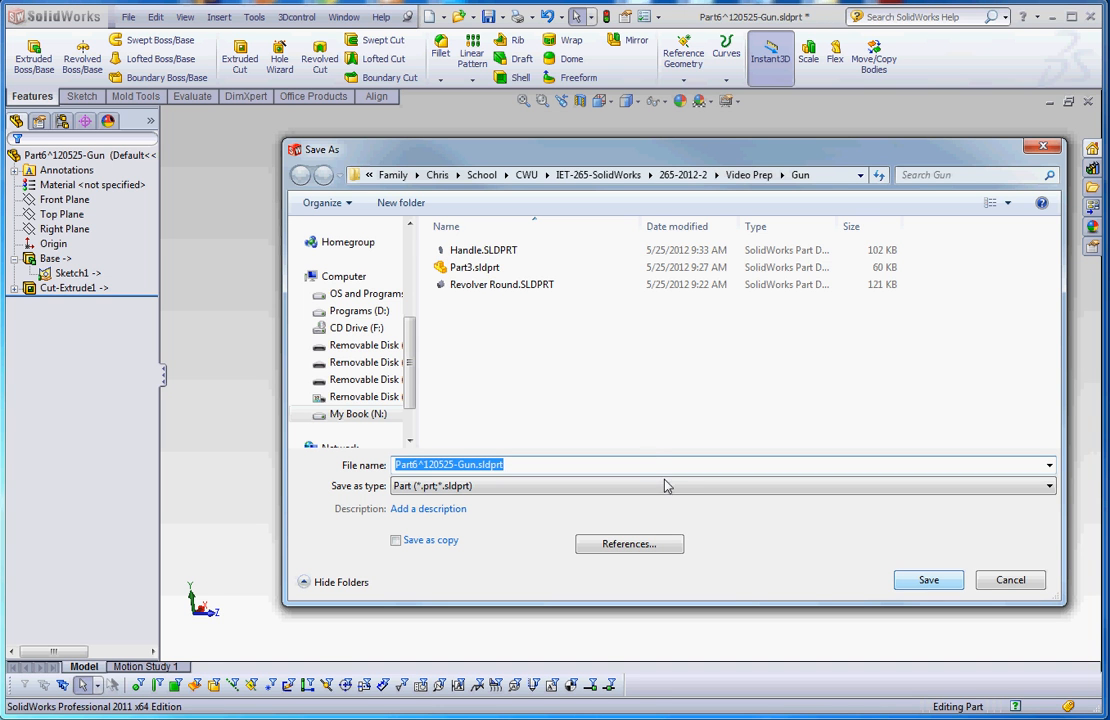
left_click(502, 284)
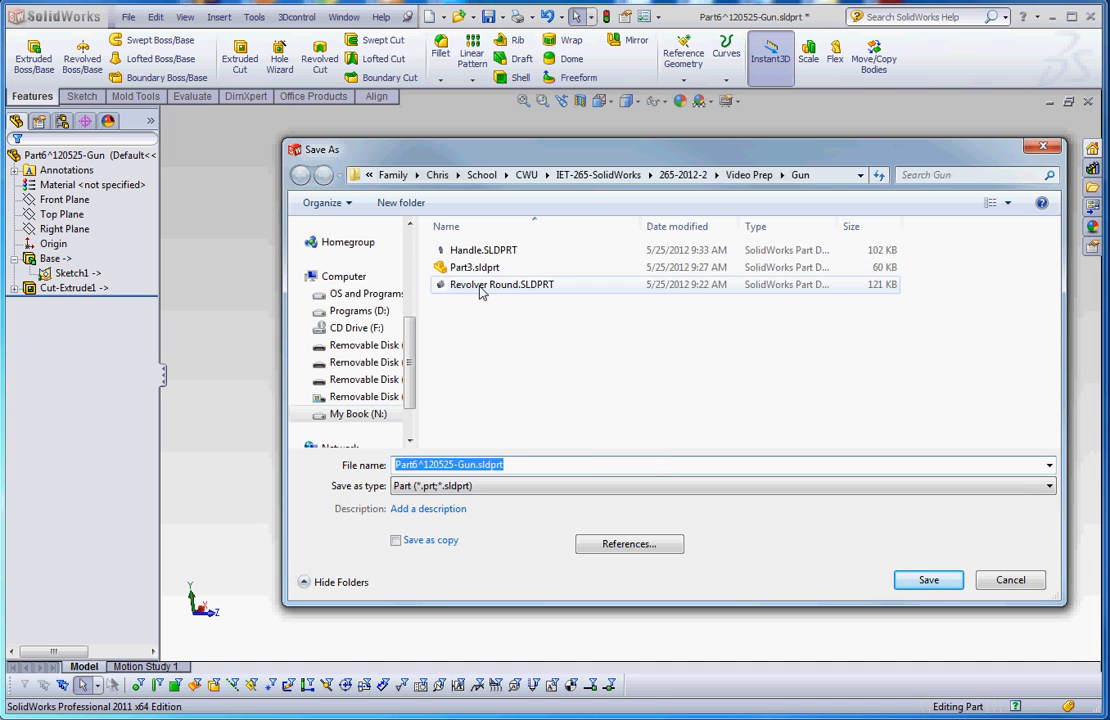
left_click(500, 284)
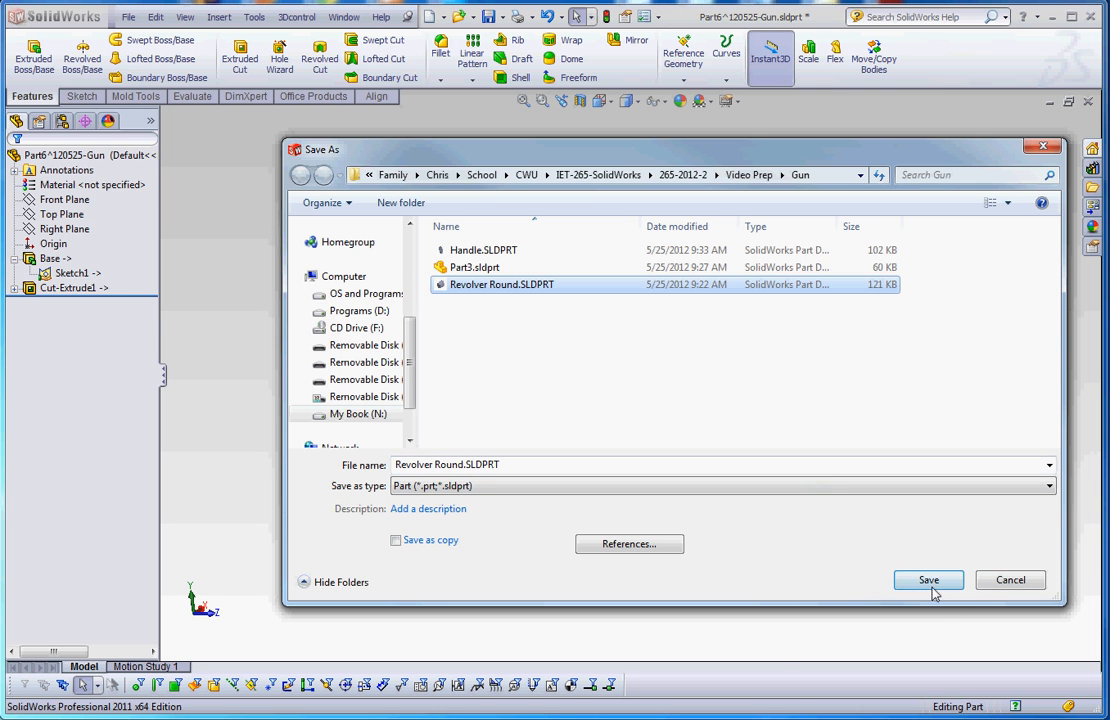
left_click(928, 580)
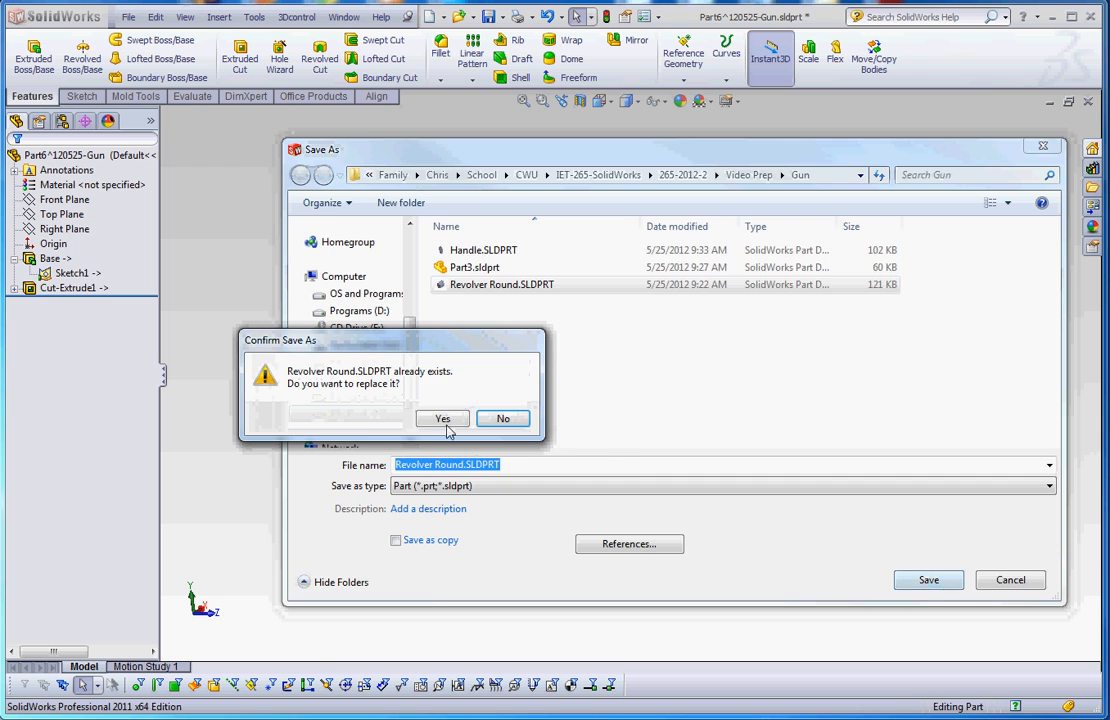
left_click(442, 418)
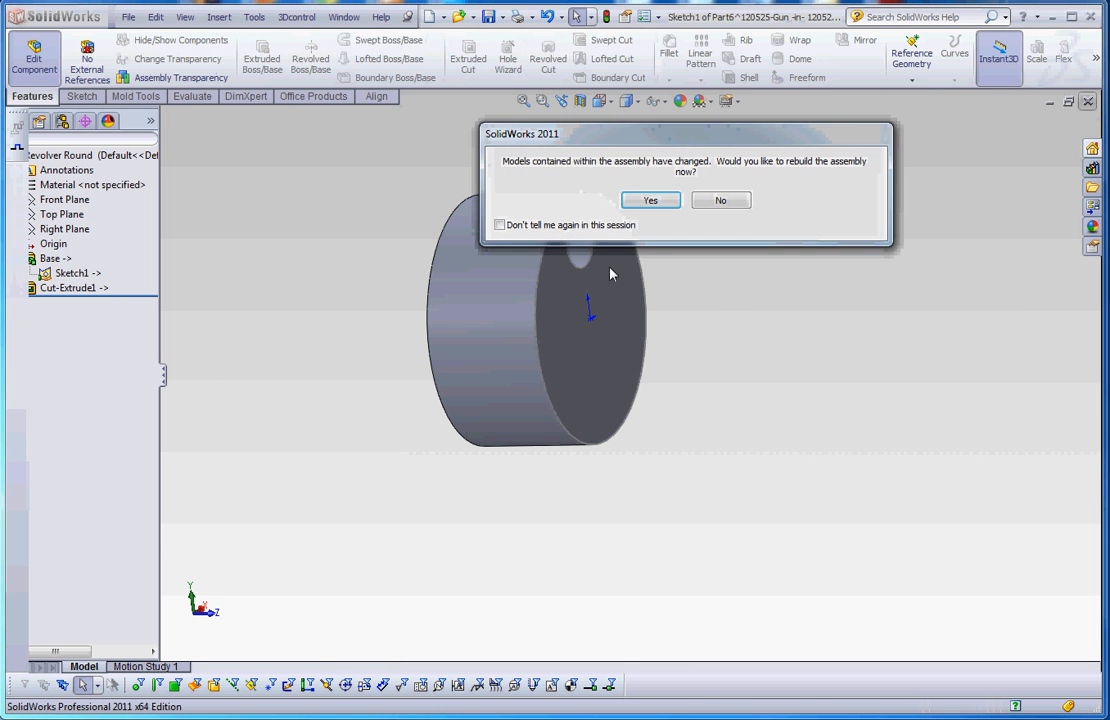
- Rebuild the assembly and reopen Revolver Round's Base extrude for editing
left_click(652, 200)
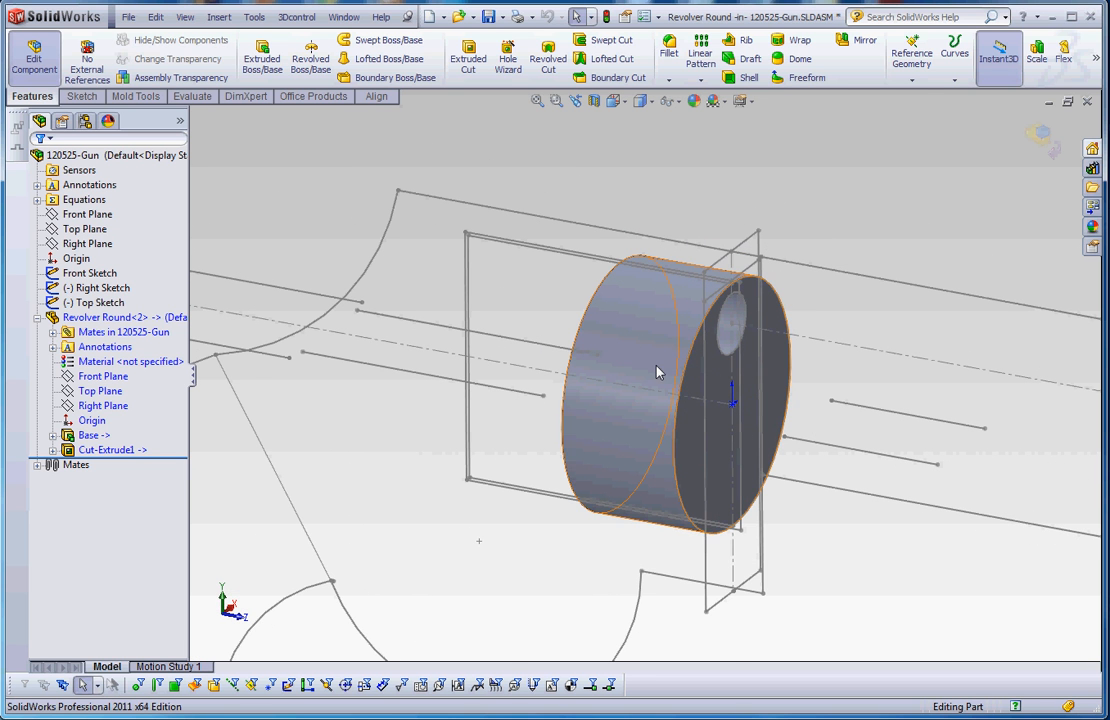
mouse_move(668, 344)
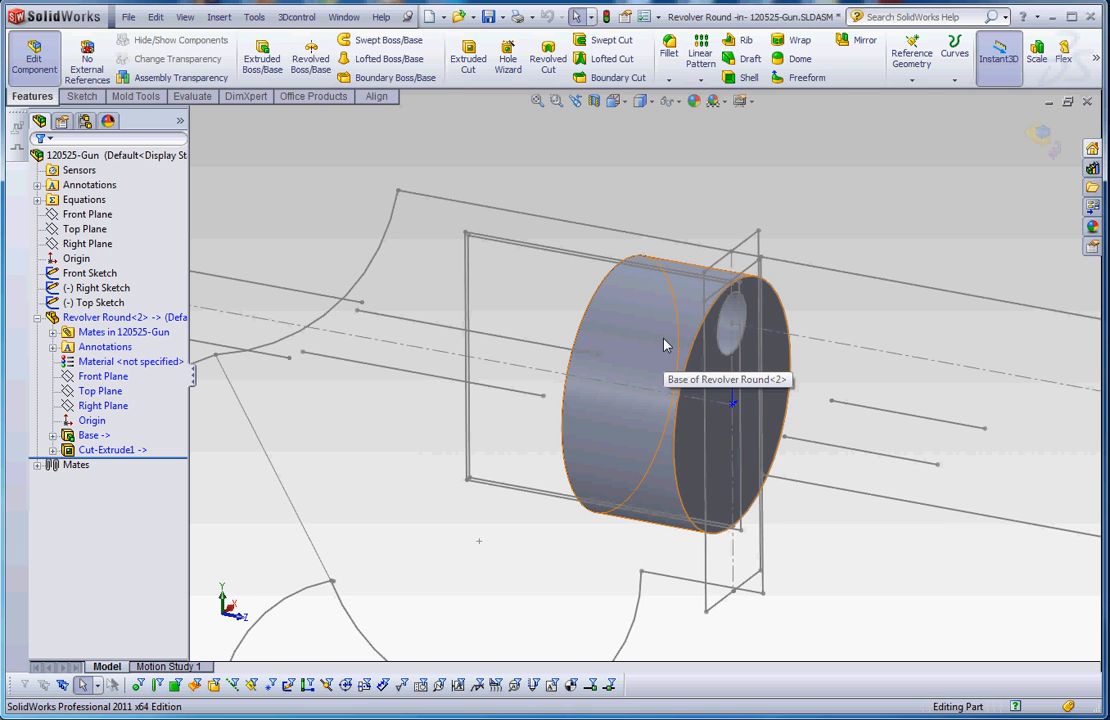
left_click(108, 448)
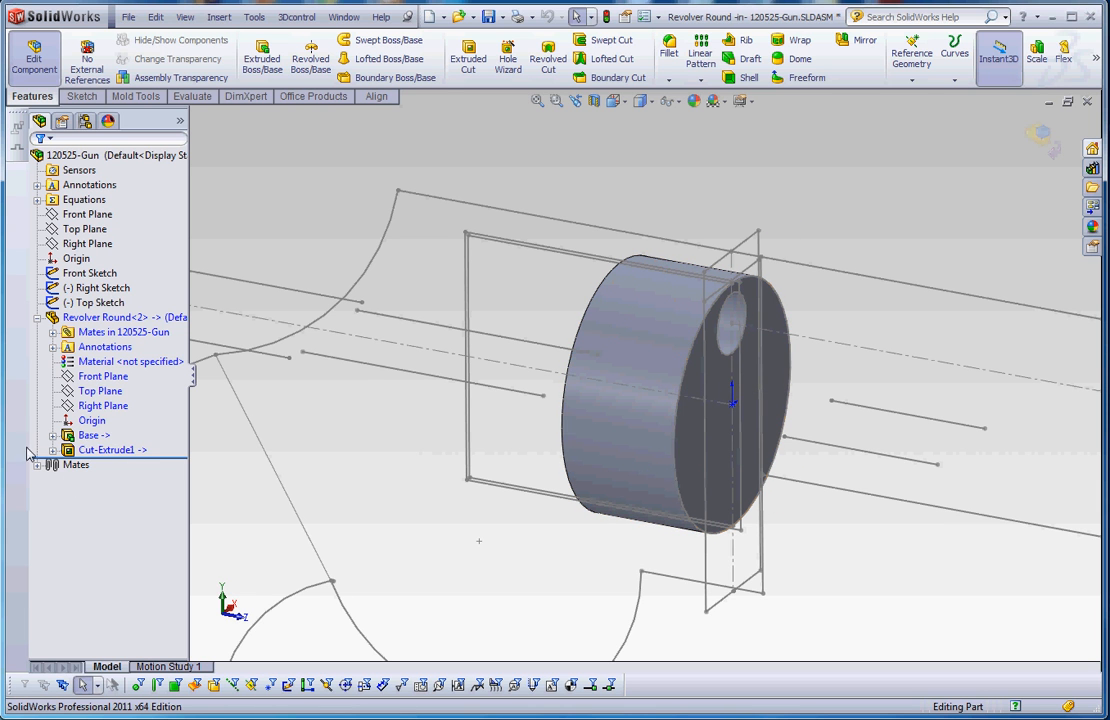
right_click(92, 434)
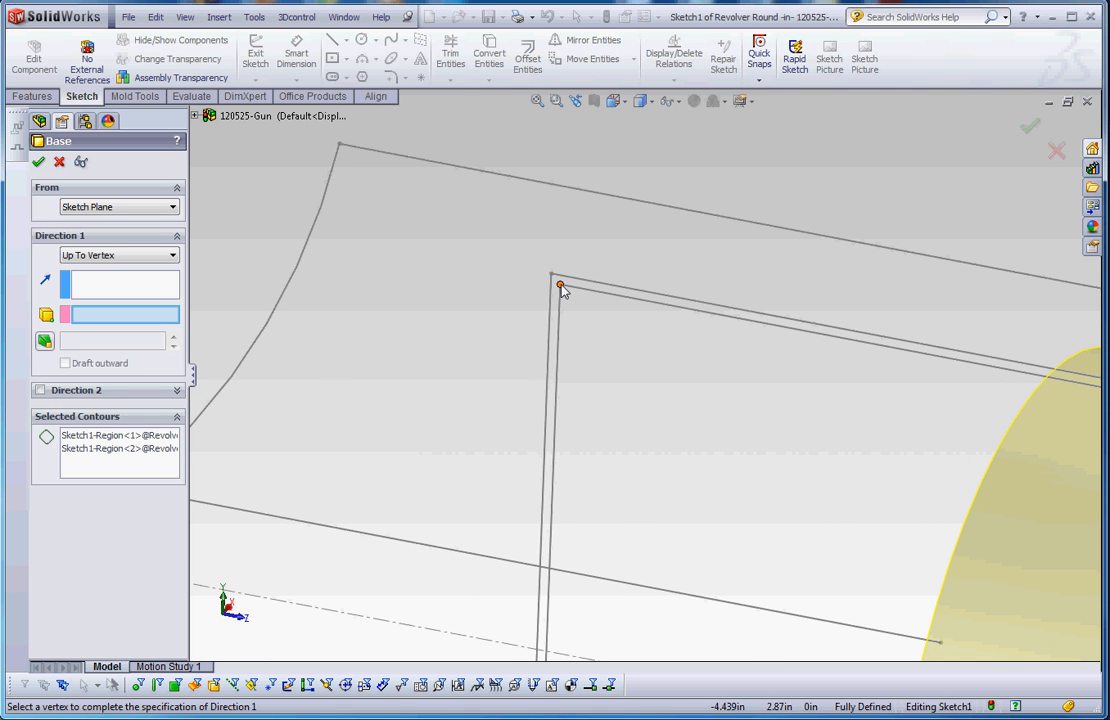
- End the Base extrude at the gun's right-sketch vertex, lengthening the round
left_click(560, 286)
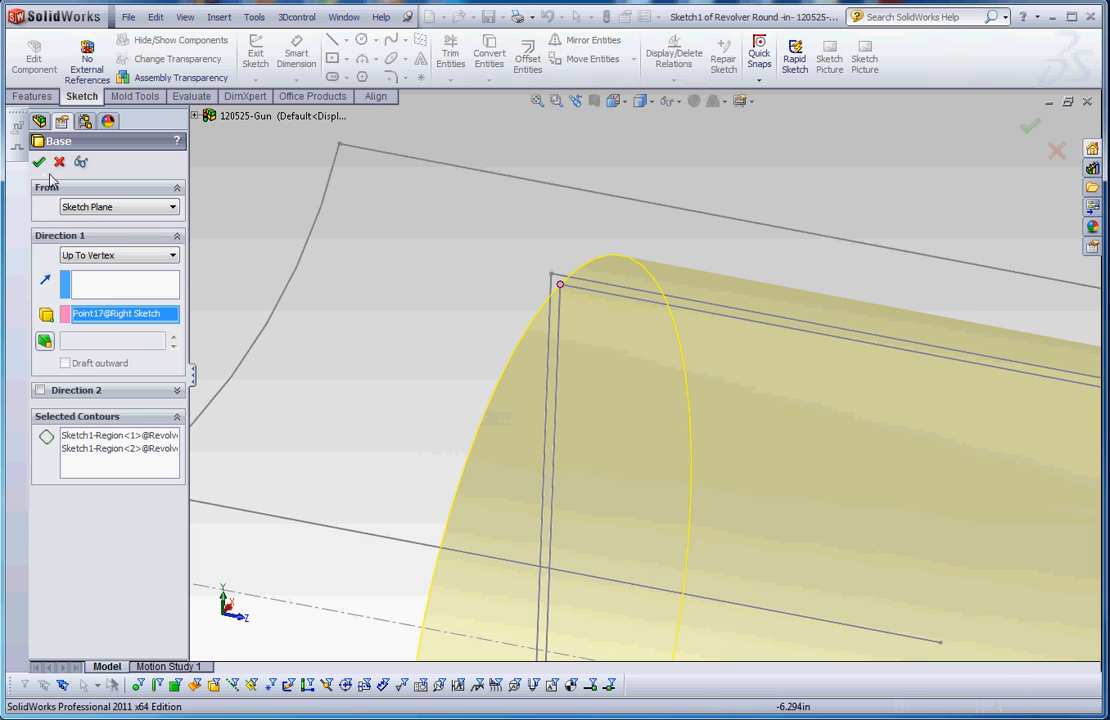
left_click(38, 160)
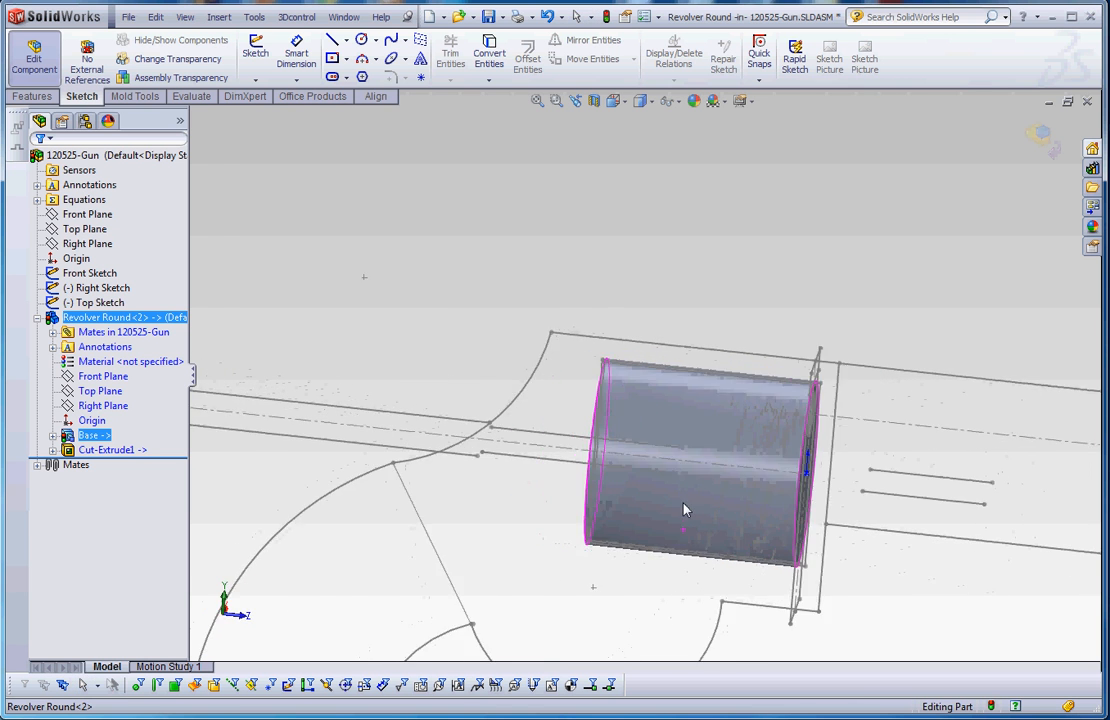
left_click_drag(684, 510, 744, 490)
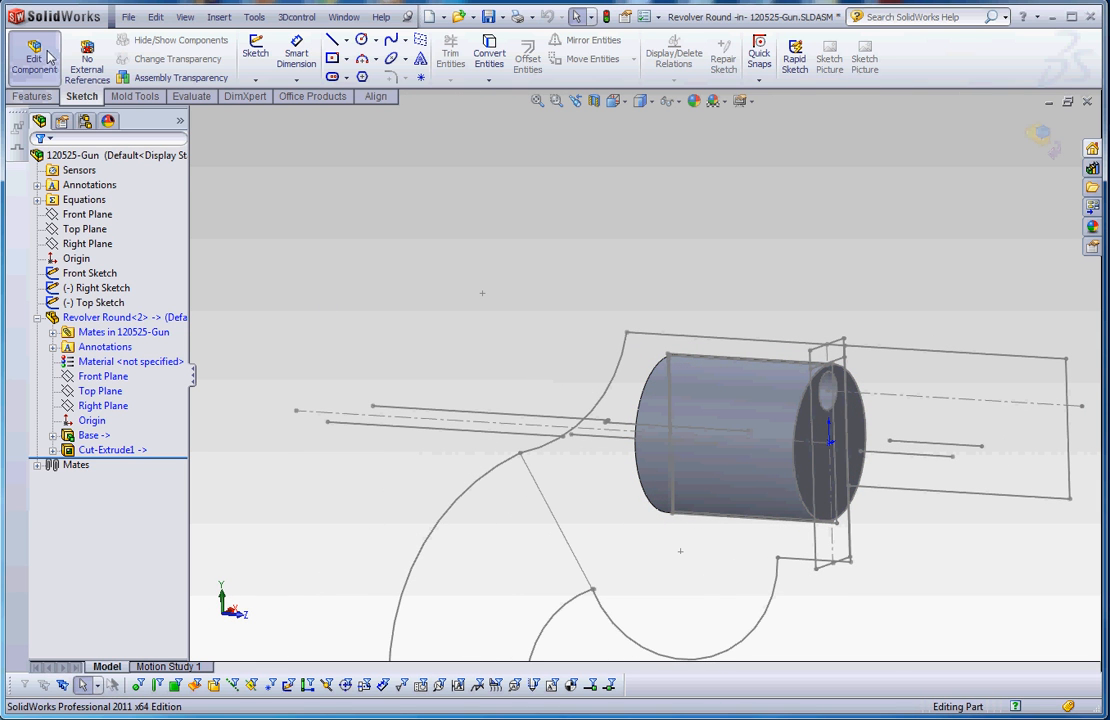
mouse_move(34, 56)
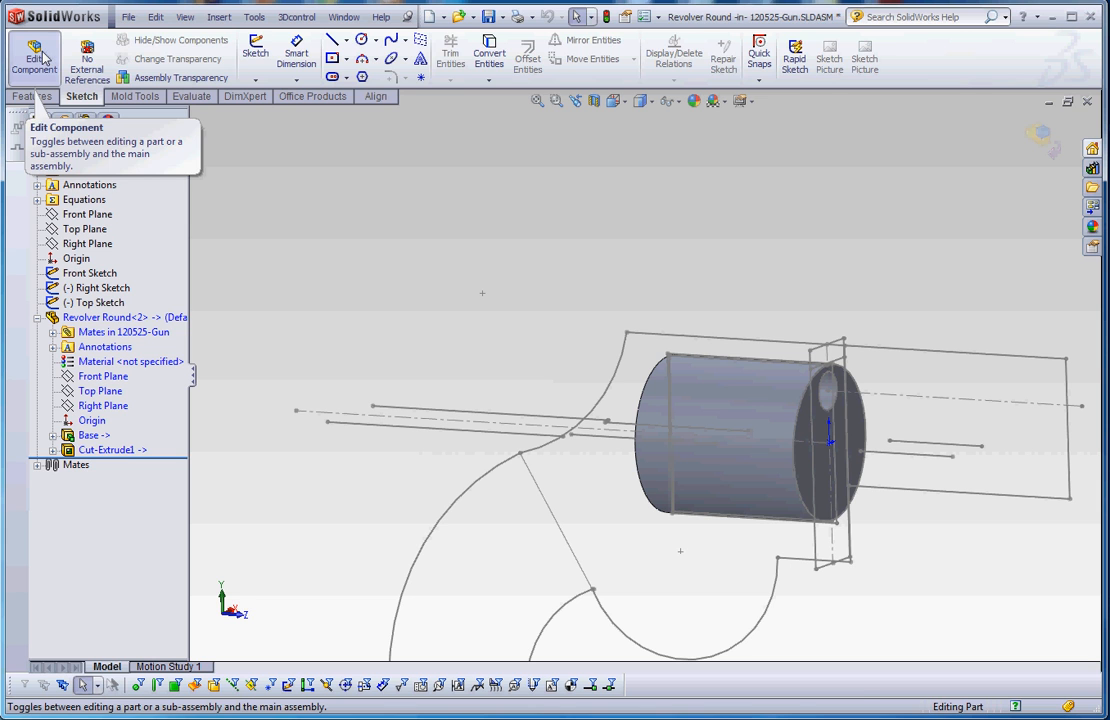
- Return to editing the gun assembly and select Revolver Round's Base feature
left_click(32, 56)
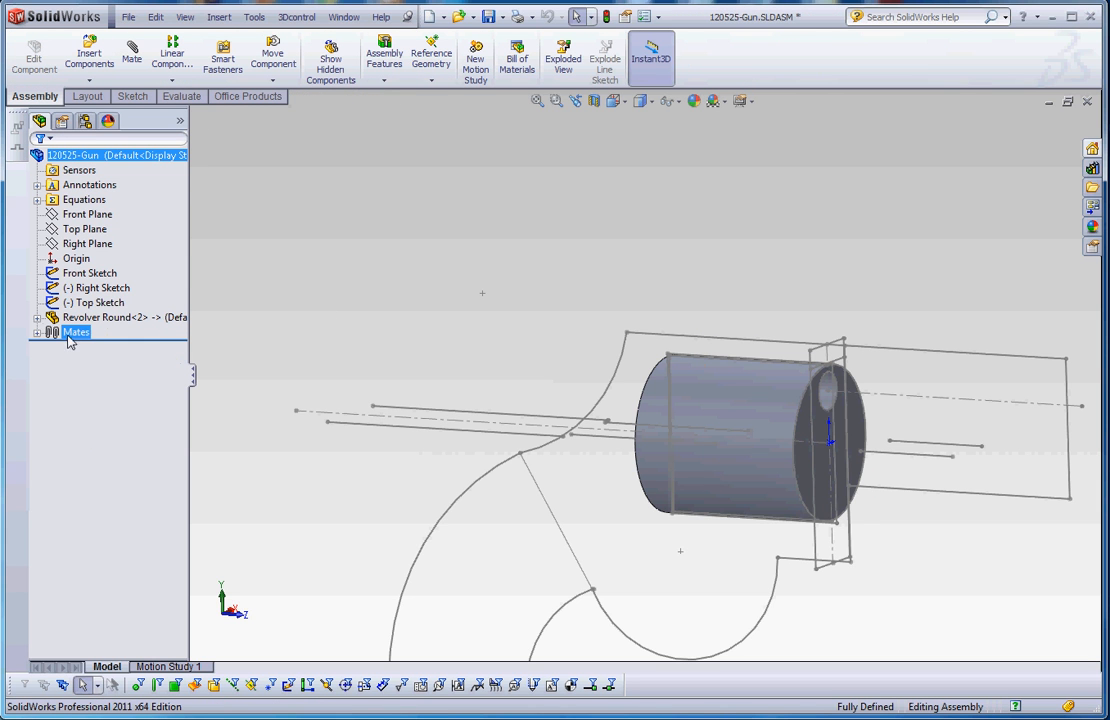
left_click(36, 316)
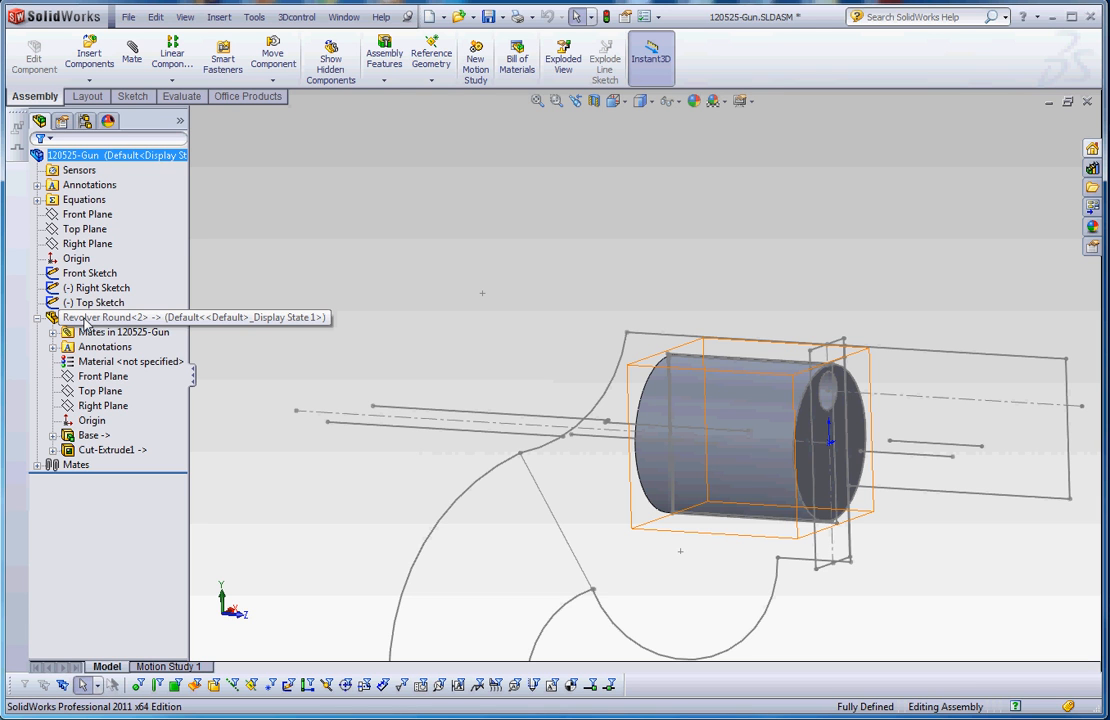
left_click(94, 434)
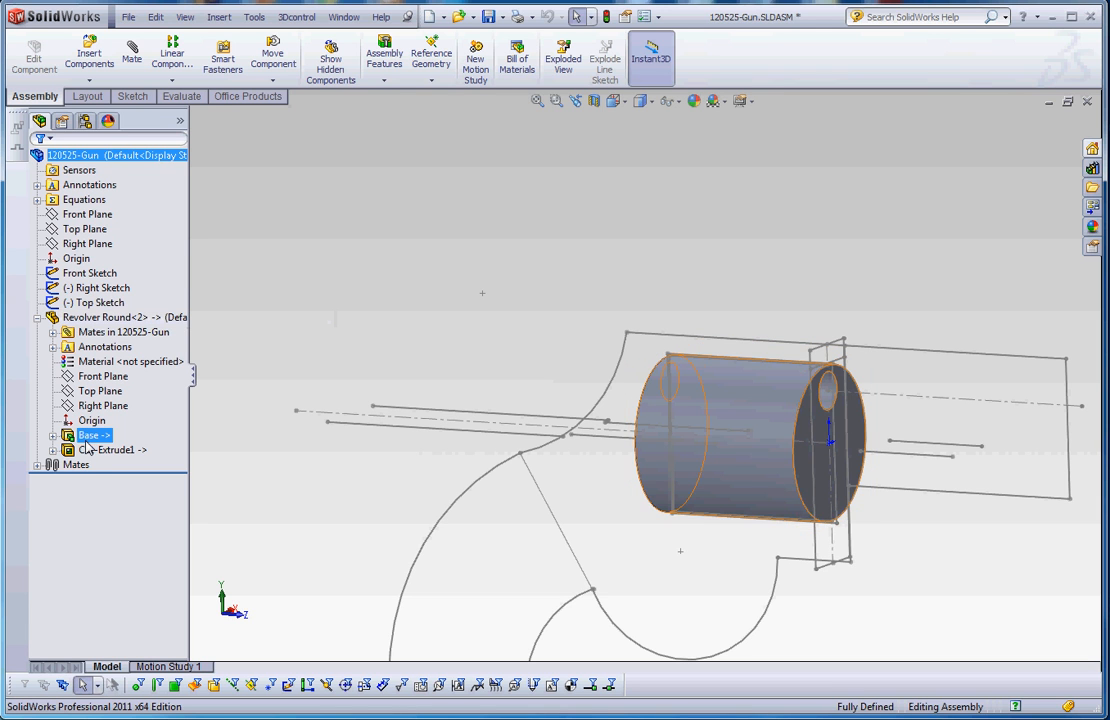